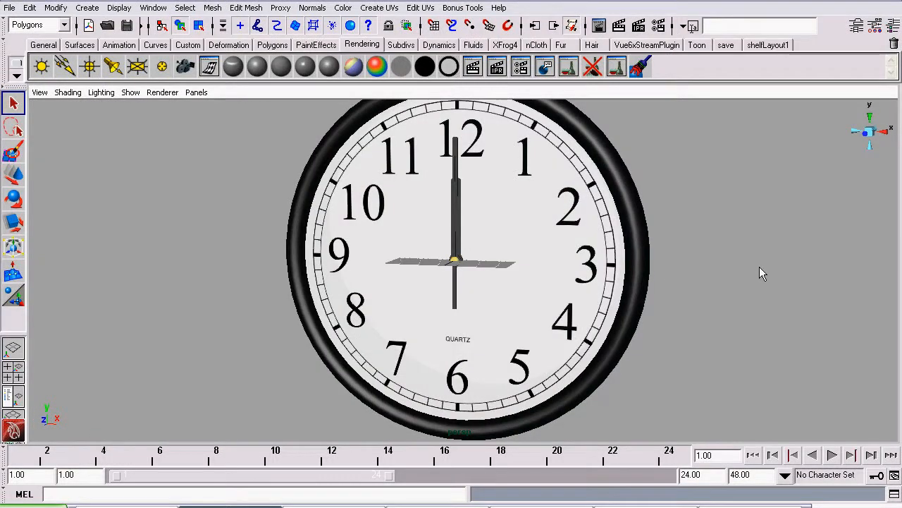
mouse_move(539, 228)
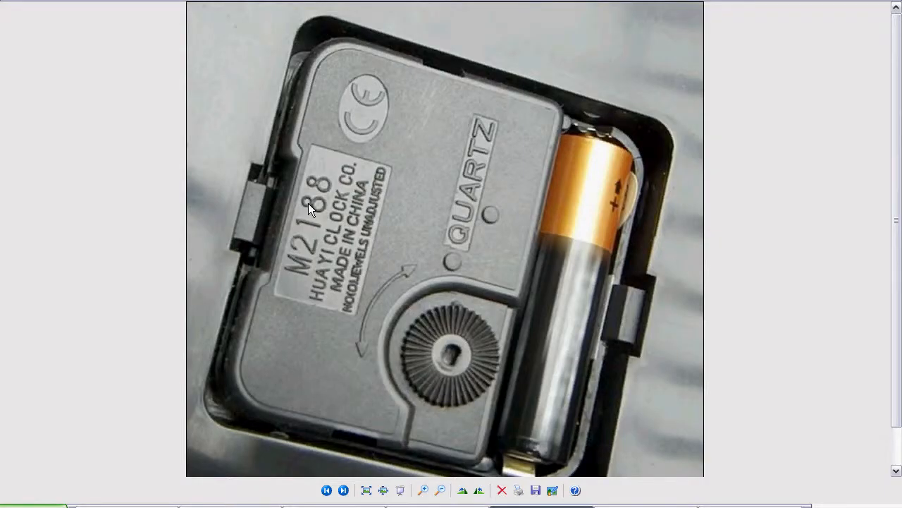
mouse_move(392, 285)
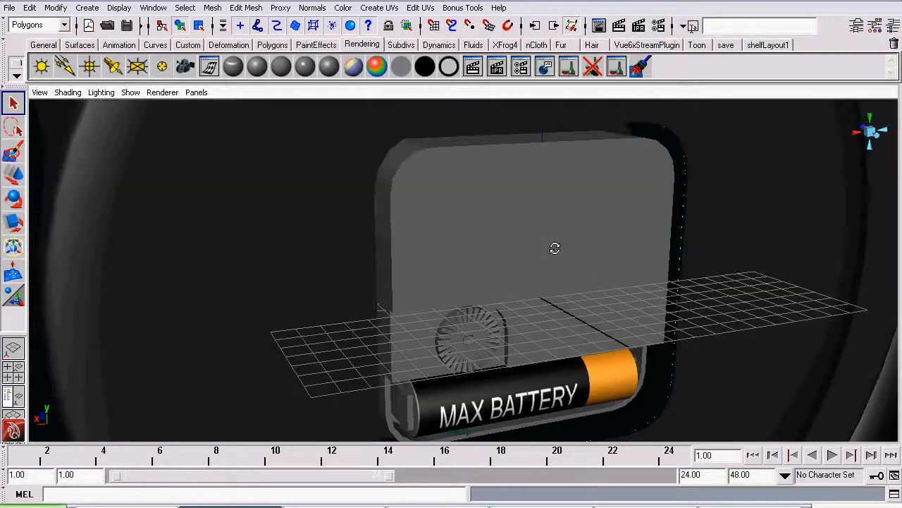
mouse_move(506, 219)
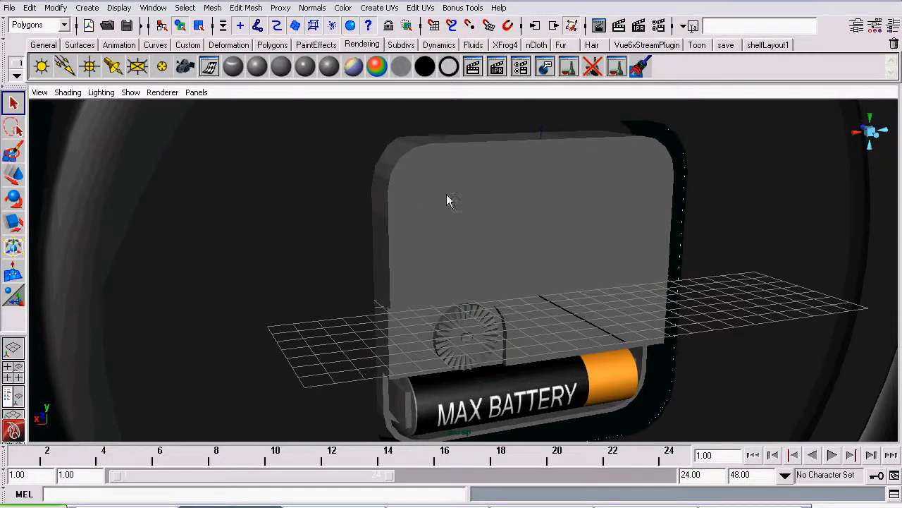
Apply a Z-axis planar mapping to pCube3, keeping the image width/height ratio.
click(451, 200)
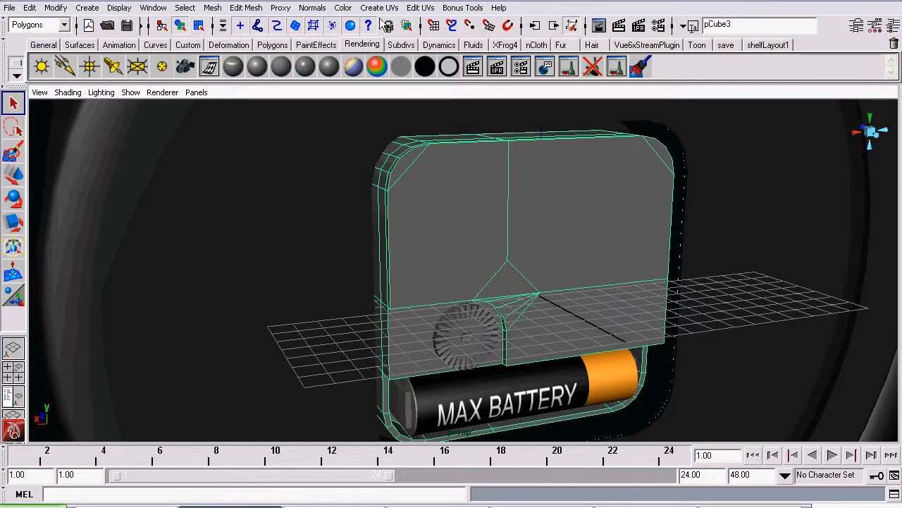
click(377, 8)
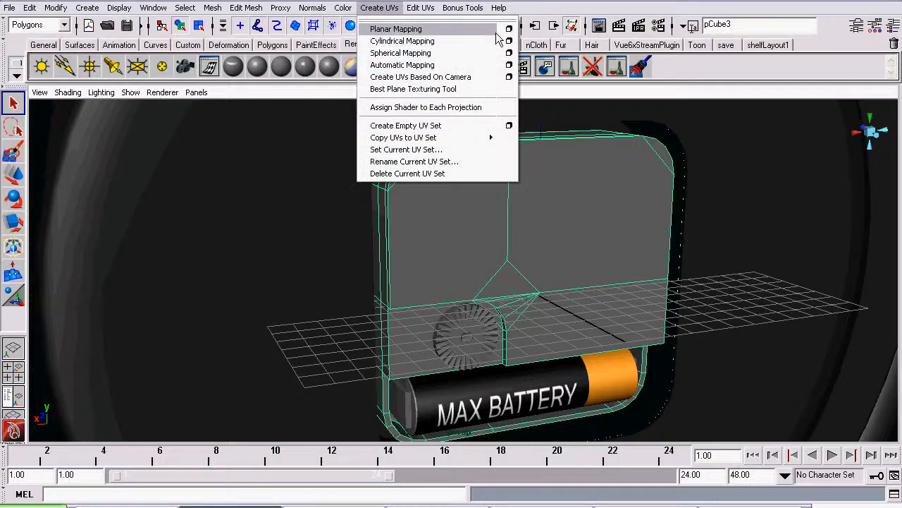
click(508, 29)
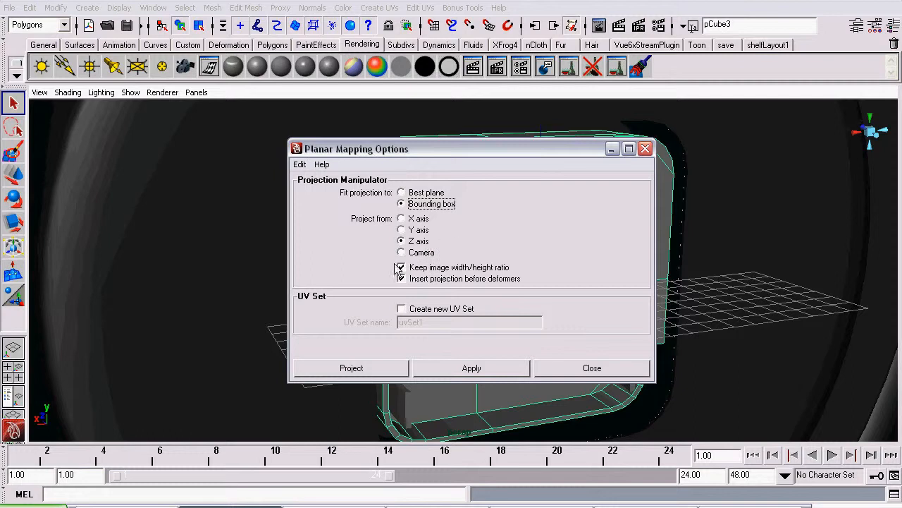
click(401, 268)
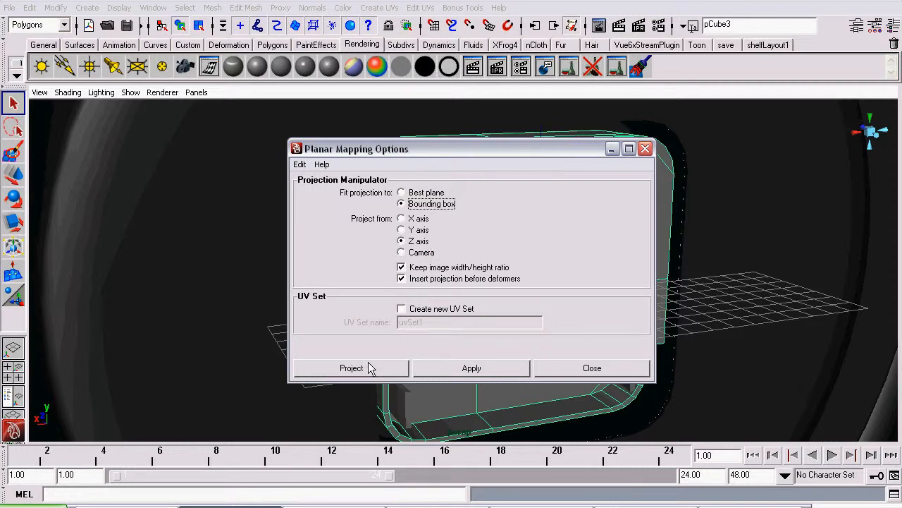
click(351, 367)
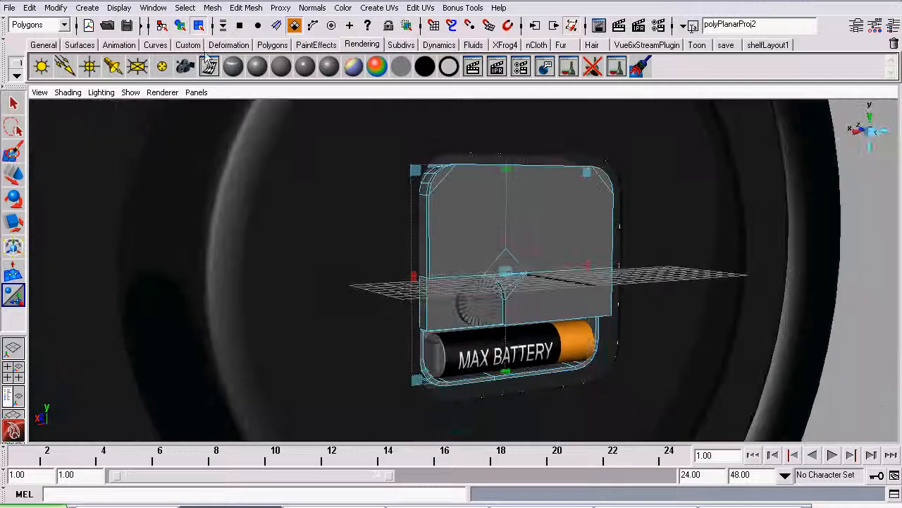
Set polyPlanarProj2's Image Scale X to -1 and check the layout in the UV Texture Editor.
click(153, 8)
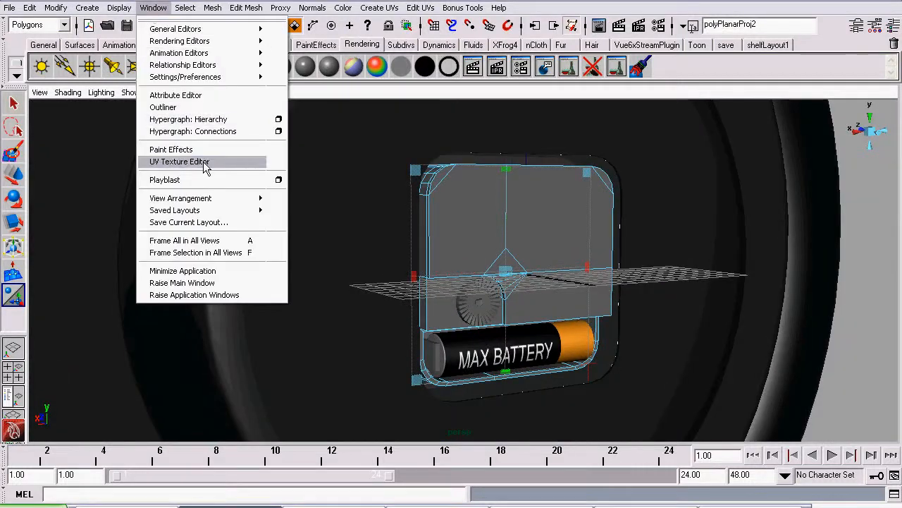
click(179, 161)
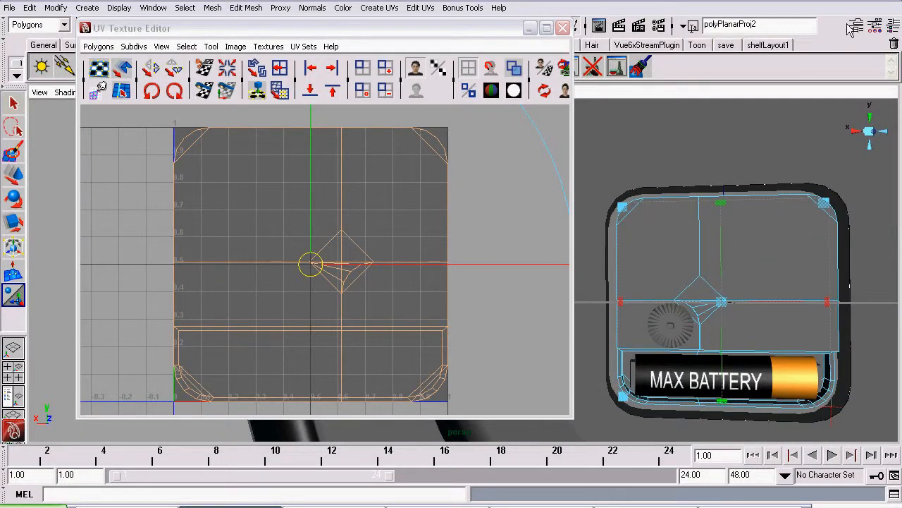
click(854, 26)
text(-1.000)
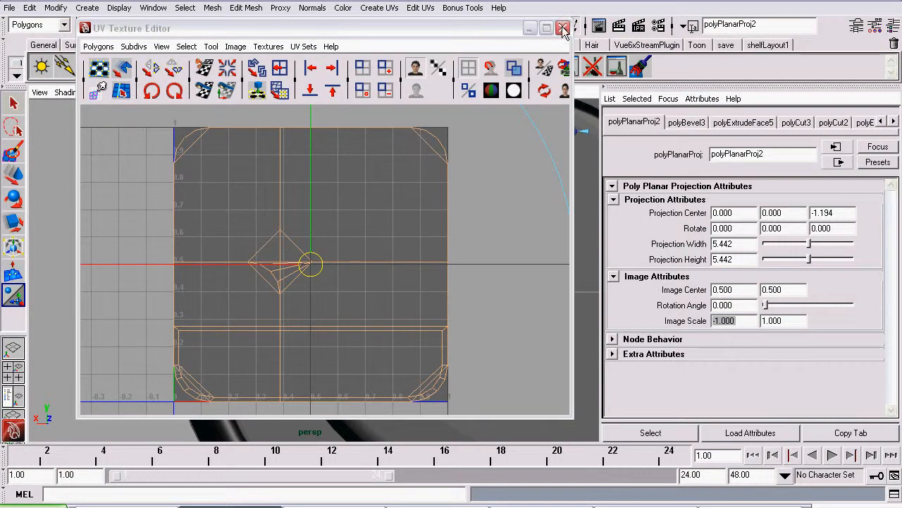
click(561, 25)
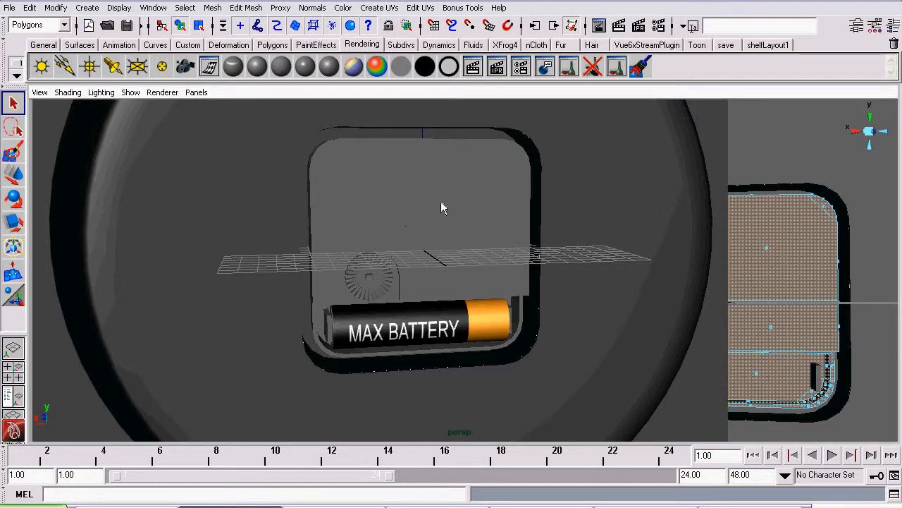
Assign pCube3 a new Blinn shader and set its colour to black.
click(442, 206)
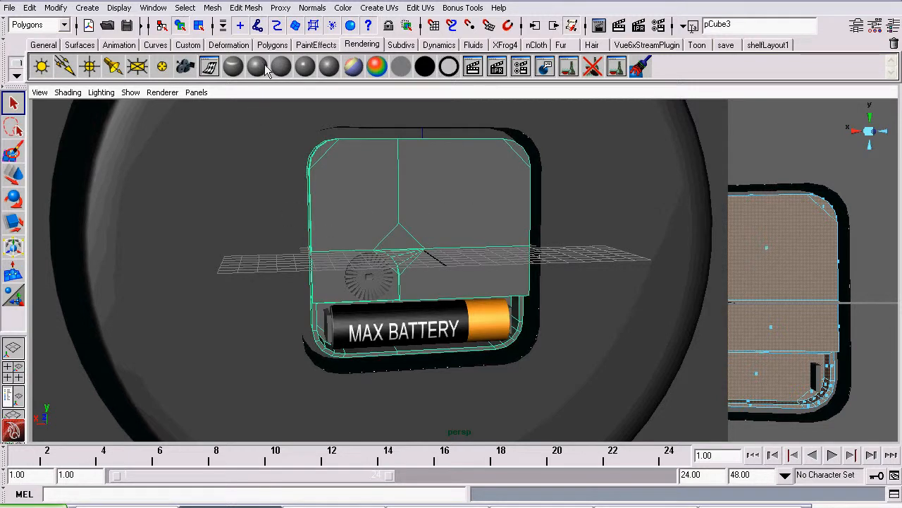
mouse_move(259, 76)
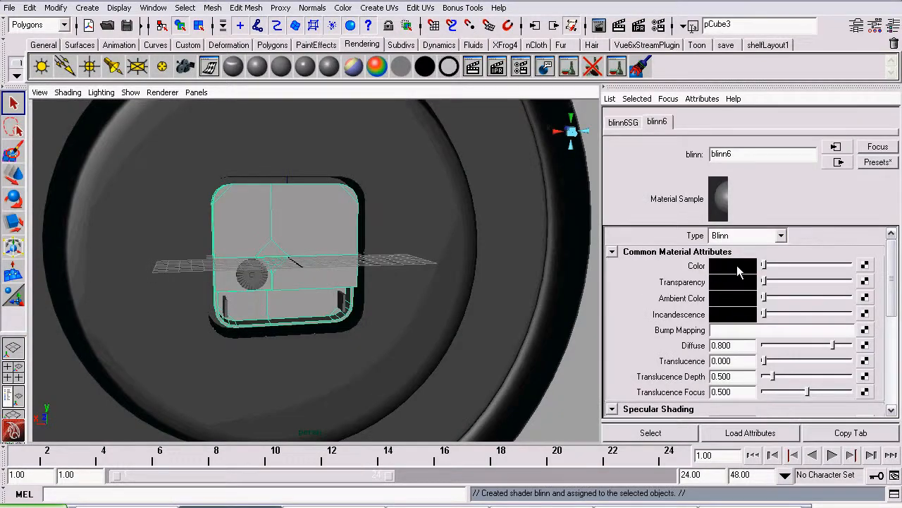
click(733, 266)
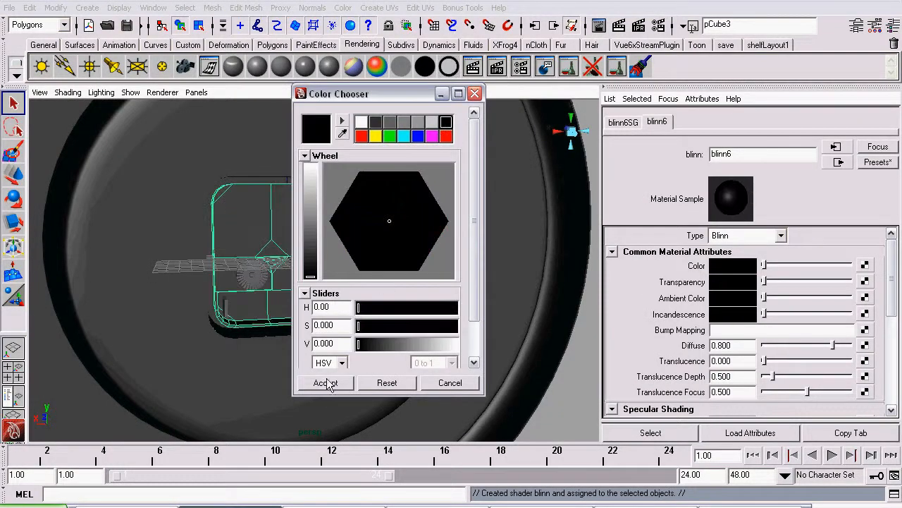
click(324, 384)
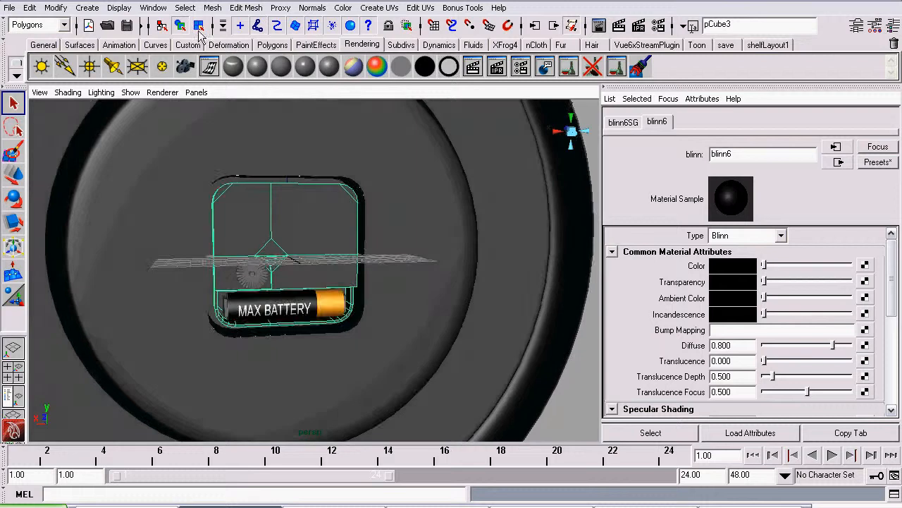
click(64, 25)
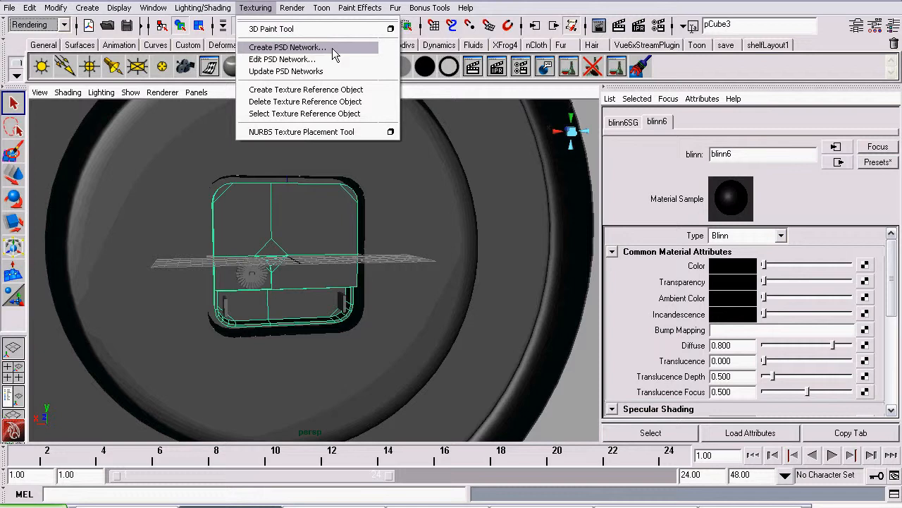
Create a 512×512 PSD network Clock_Case.psd with UV snapshot and the bump attribute layered.
click(287, 47)
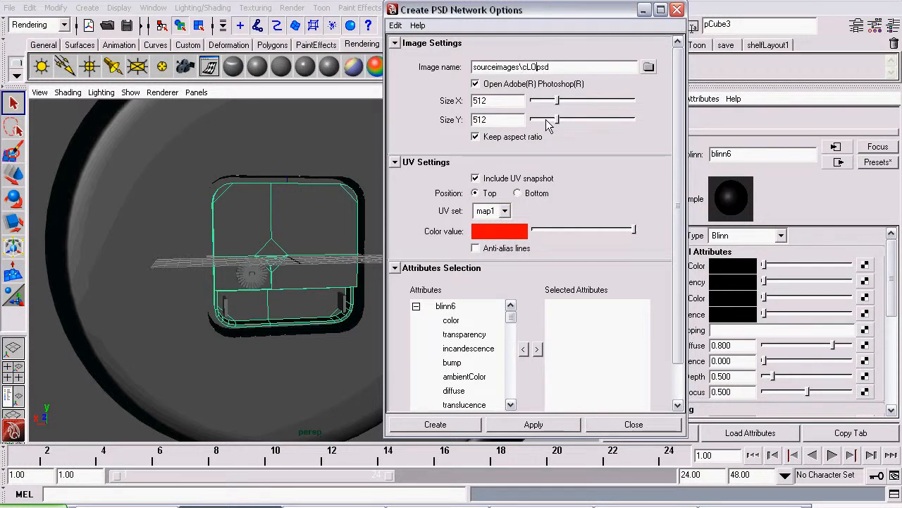
text(OCK_CASE)
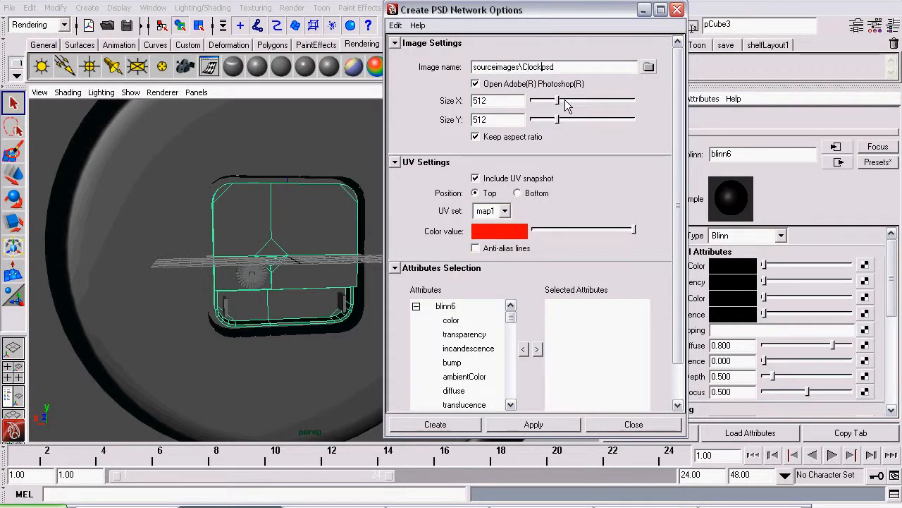
text(Clock_case.psd)
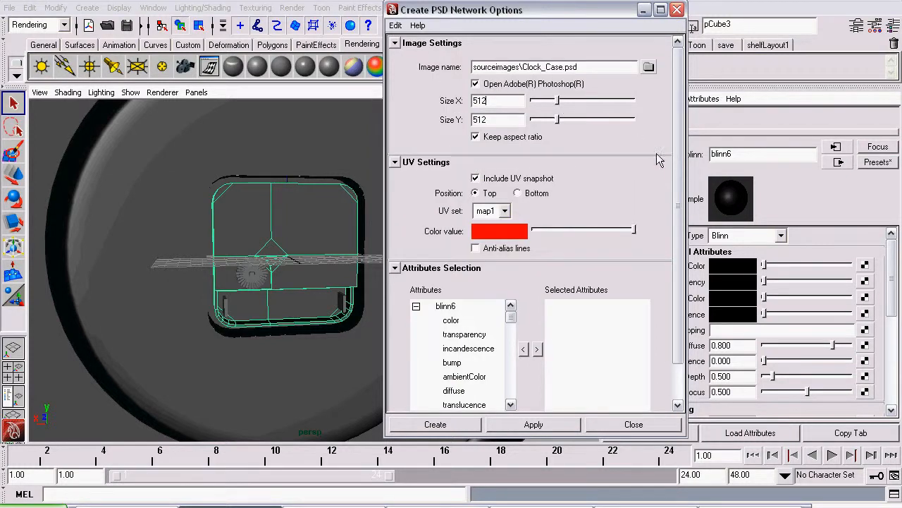
scroll(down, 3)
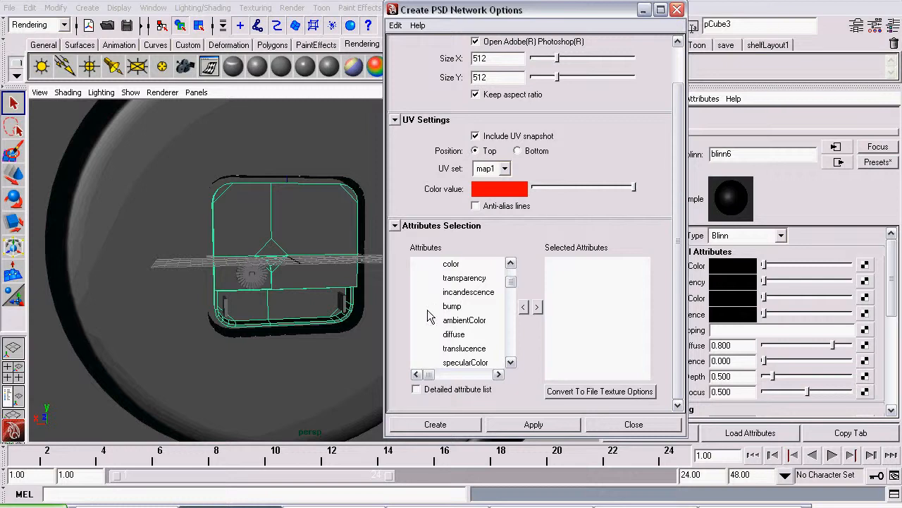
click(452, 306)
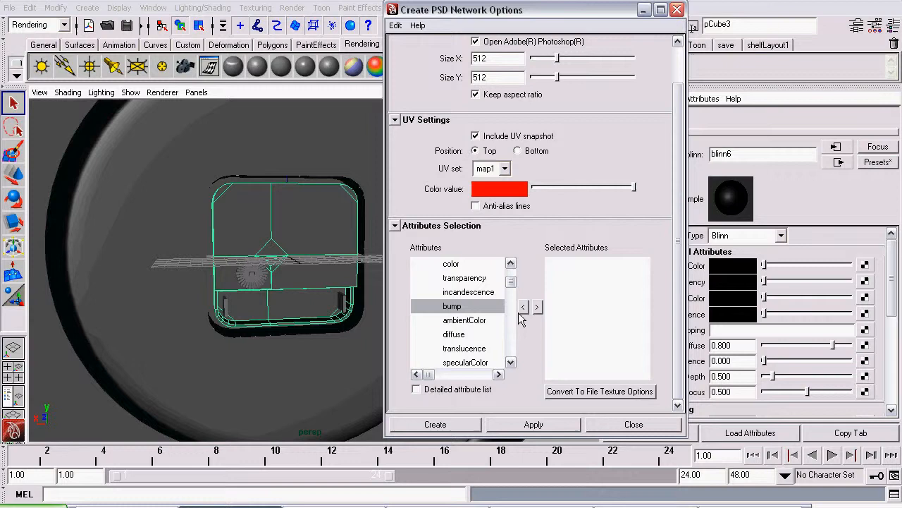
click(537, 308)
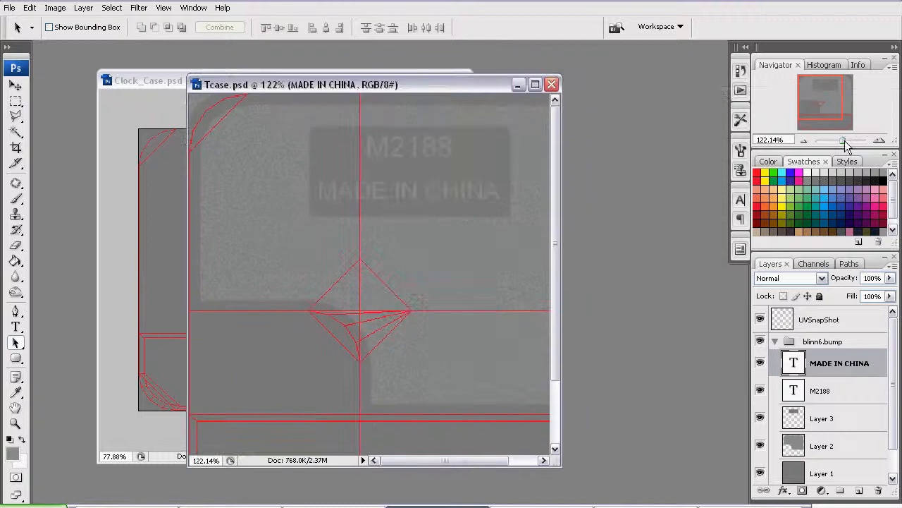
Zoom in on Clock_Case.psd and adjust the UVSnapShot layer's opacity.
drag(846, 140, 840, 140)
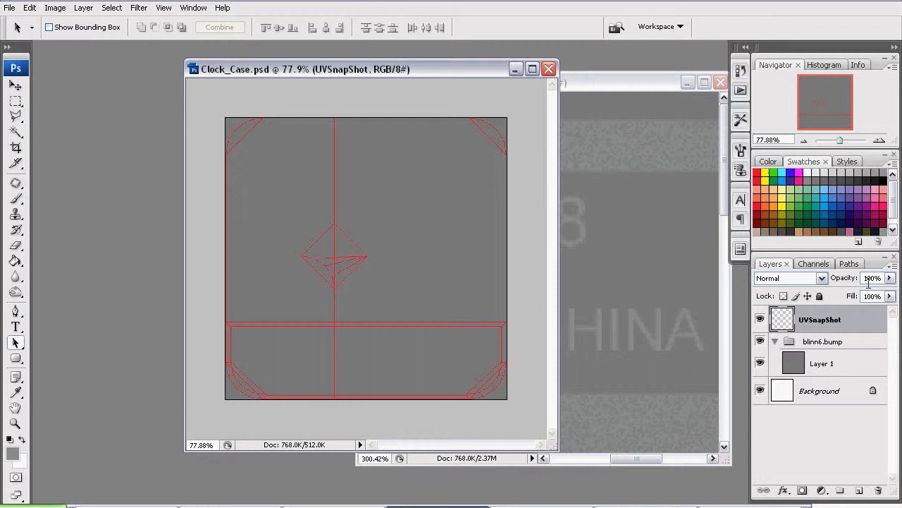
click(824, 364)
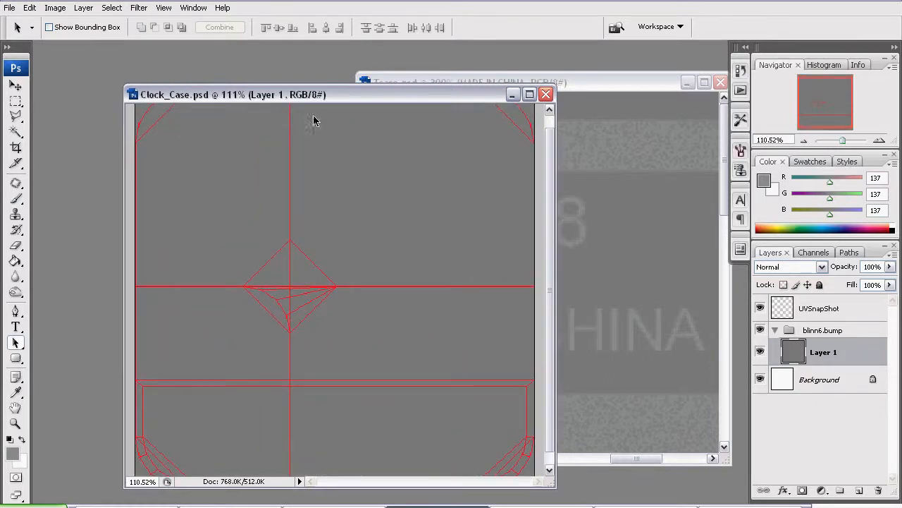
Maximize Clock_Case.psd and trace a Pen work path along the upper-left UV edges.
click(529, 93)
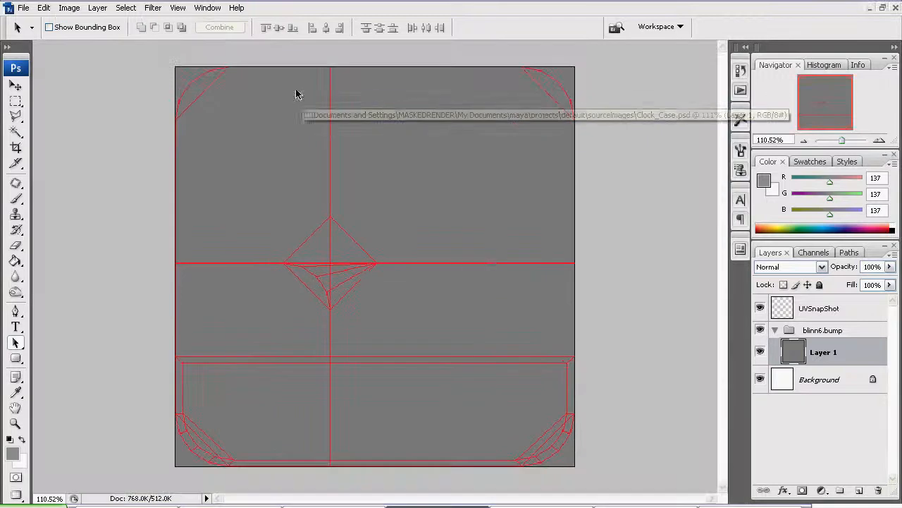
drag(841, 140, 854, 139)
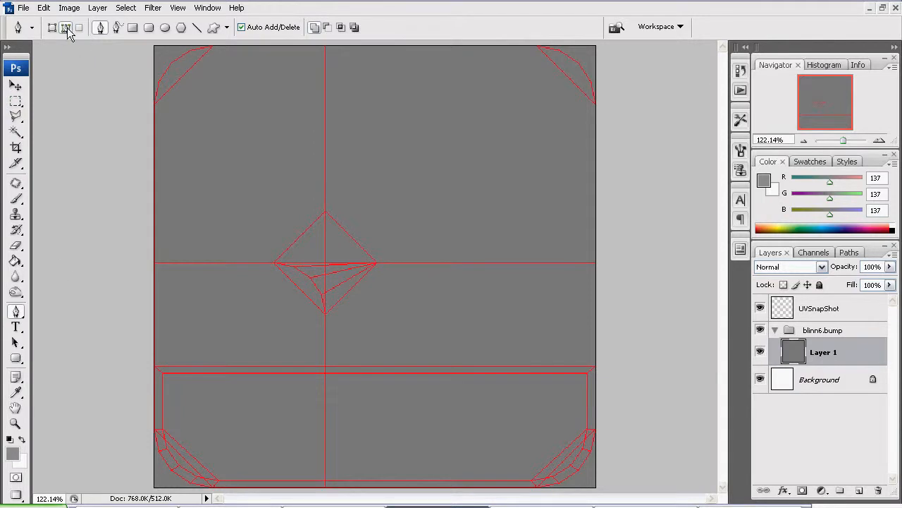
mouse_move(66, 29)
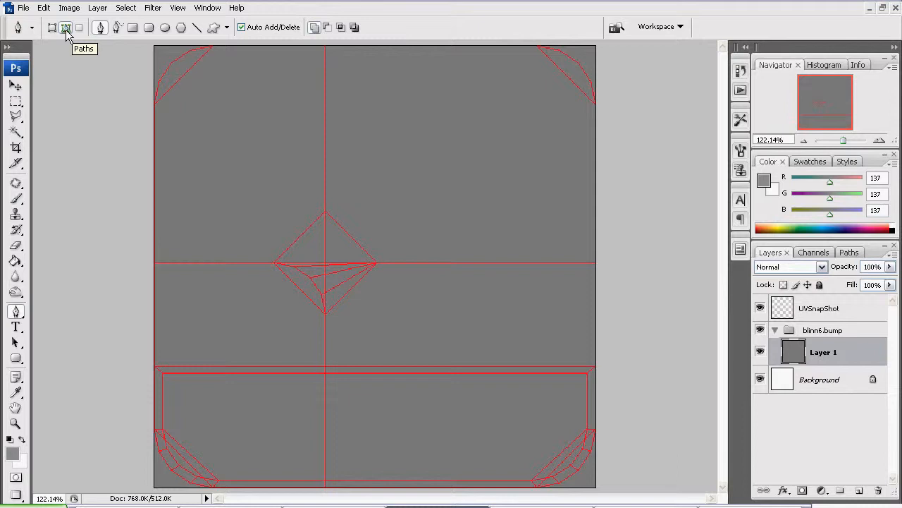
mouse_move(446, 96)
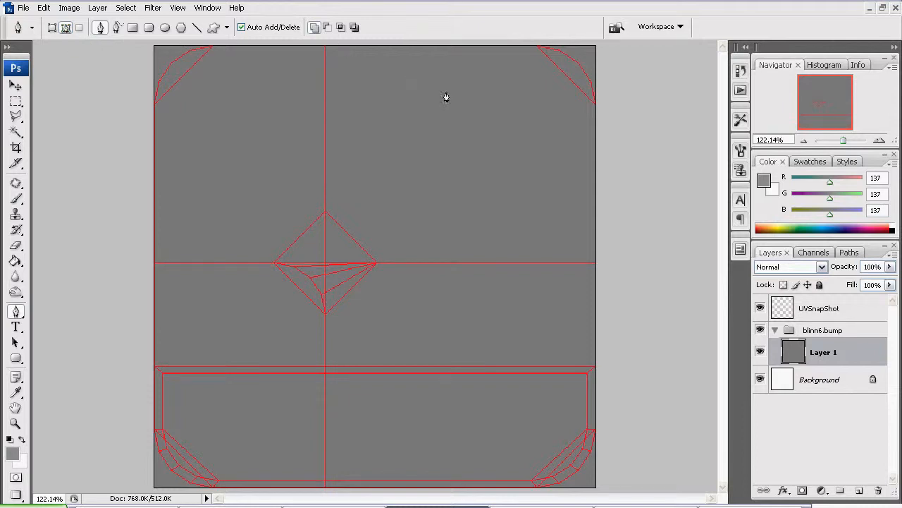
drag(843, 139, 853, 140)
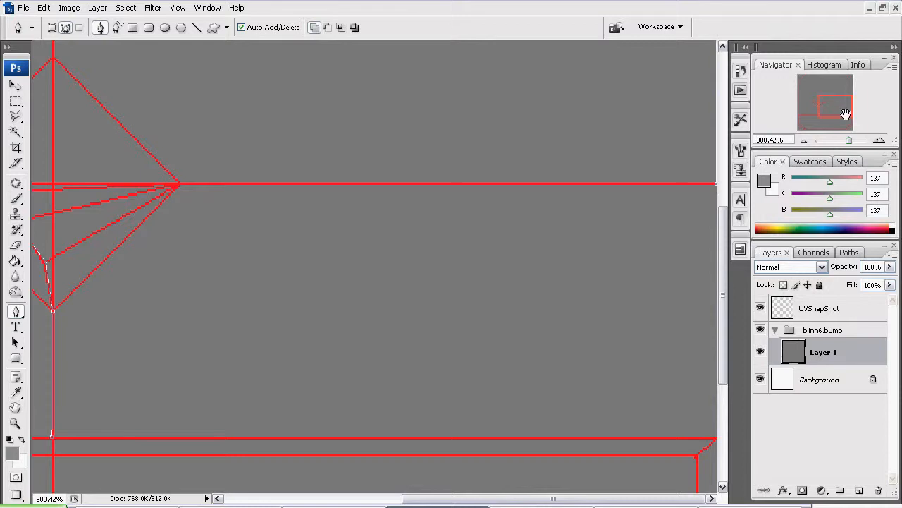
scroll(down, 3)
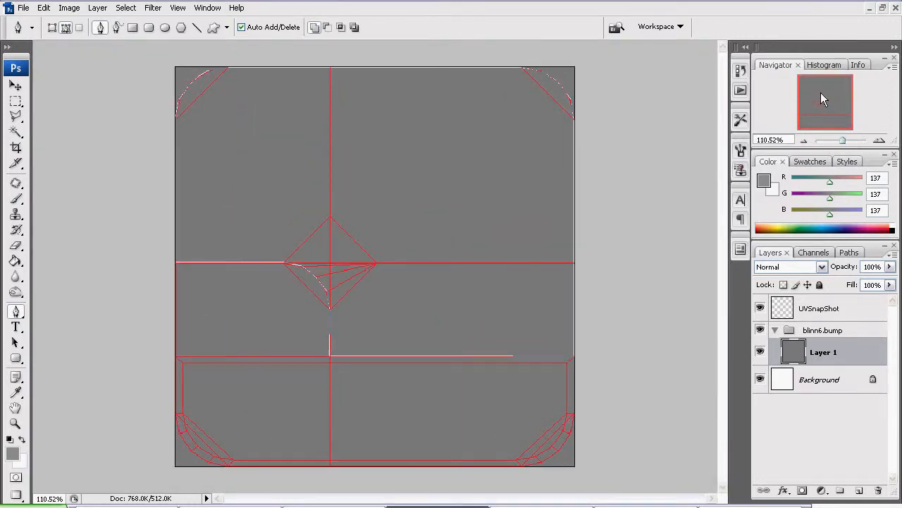
click(95, 9)
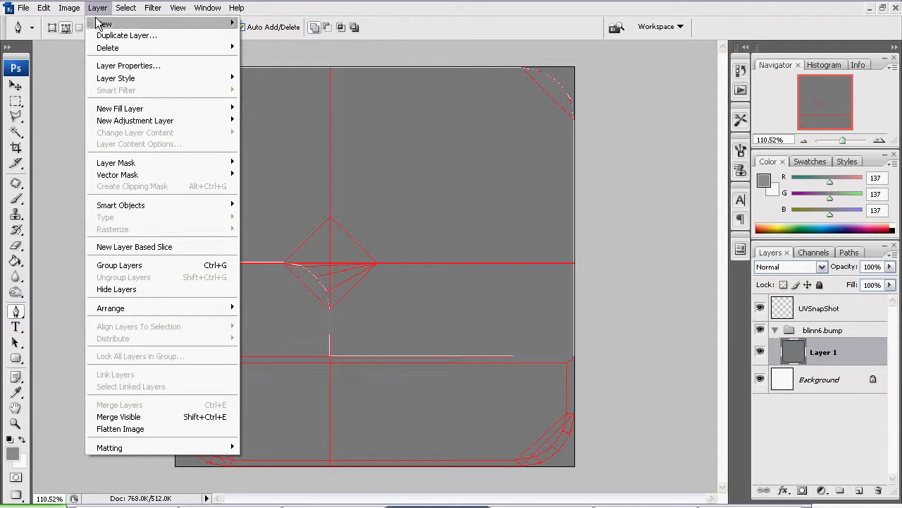
Create an empty Layer 2 above Layer 1 and show the Work Path in the Paths panel.
click(106, 23)
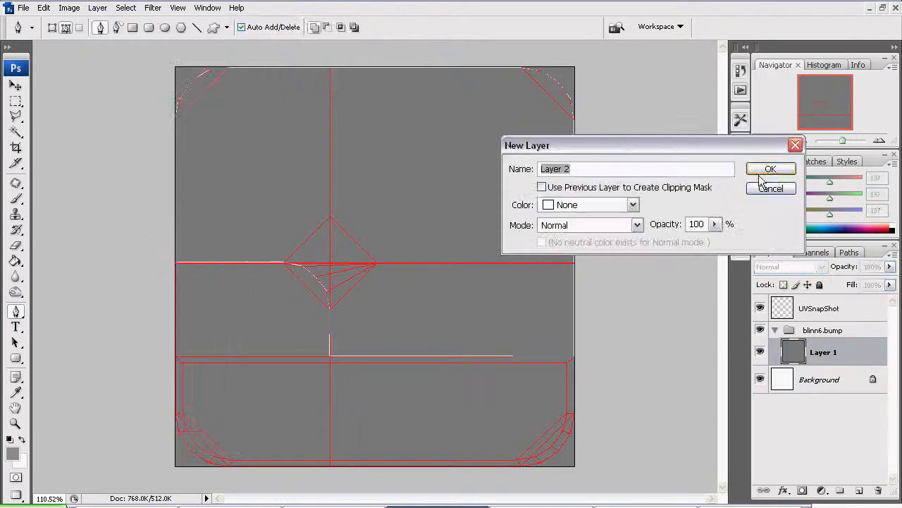
click(770, 169)
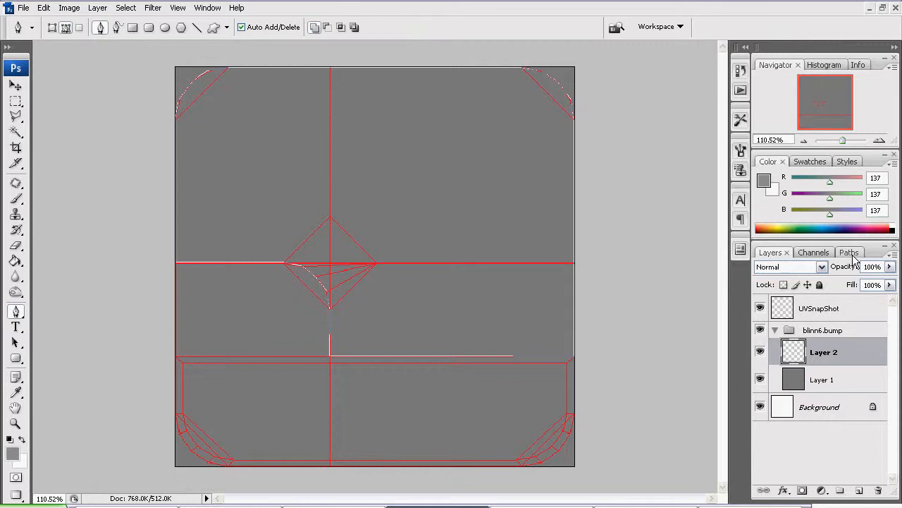
click(843, 251)
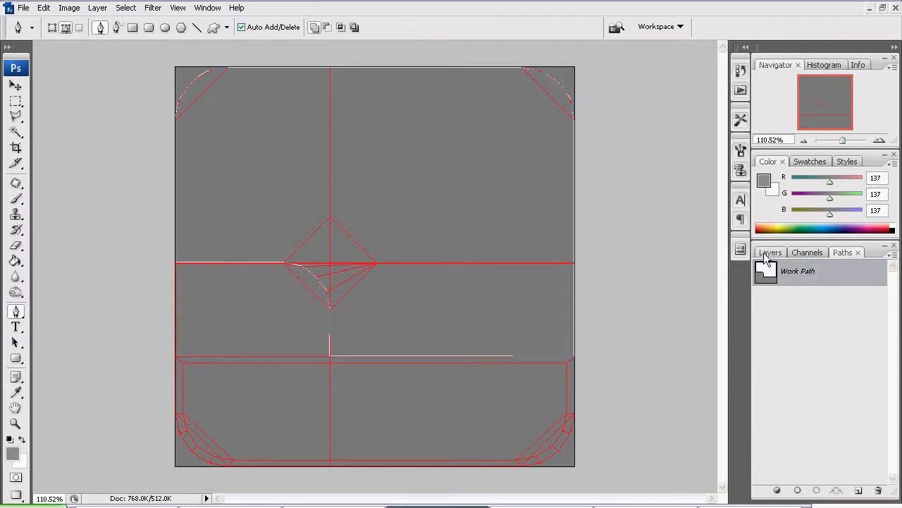
click(770, 251)
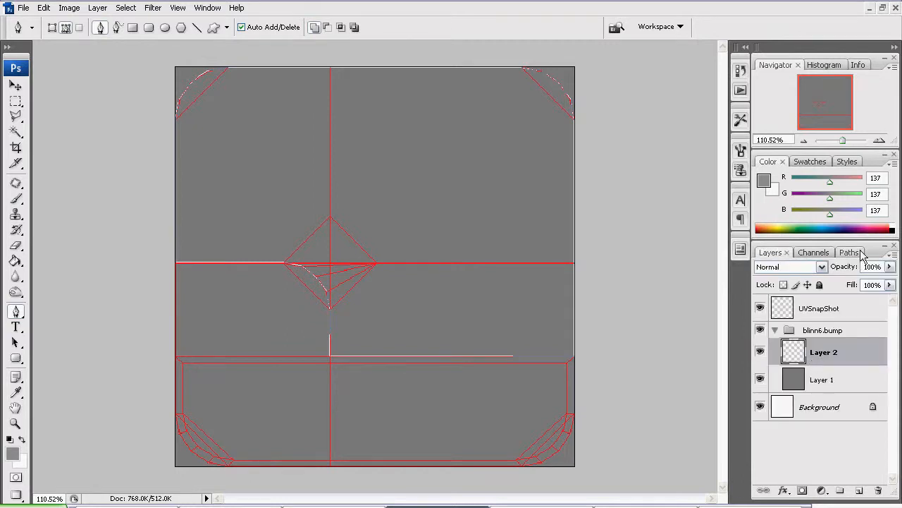
click(849, 251)
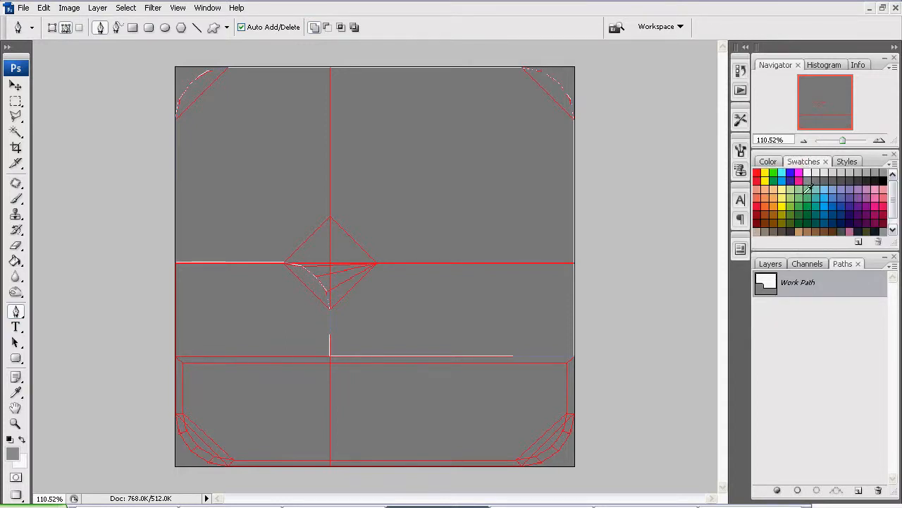
mouse_move(874, 318)
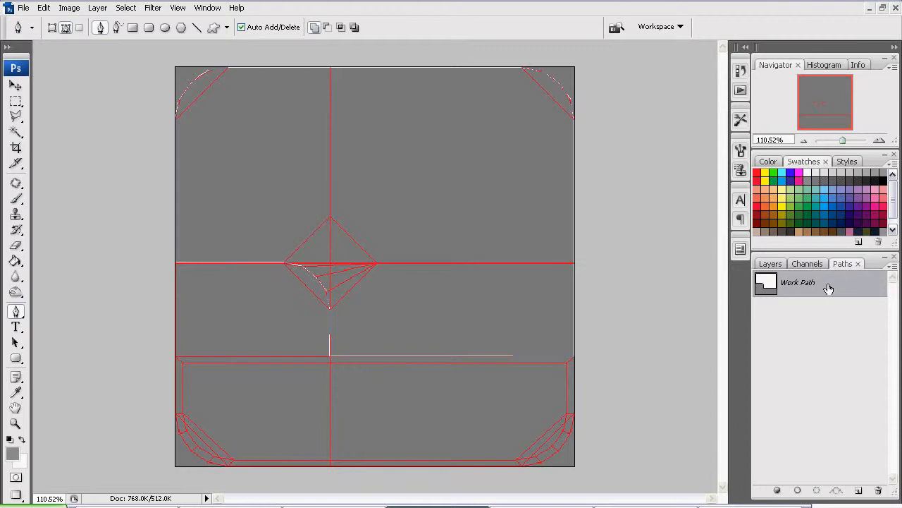
Fill the Work Path on Layer 2 with the foreground colour, Anti-alias unticked.
right_click(798, 282)
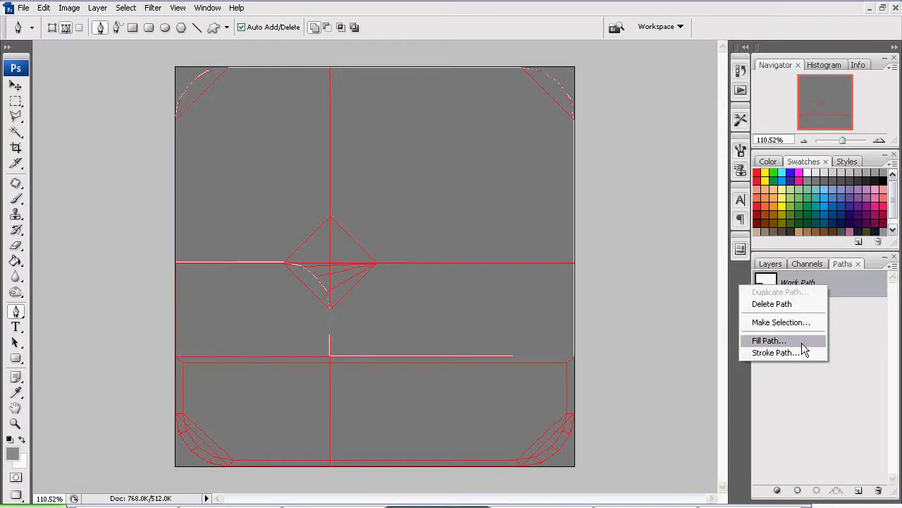
click(768, 340)
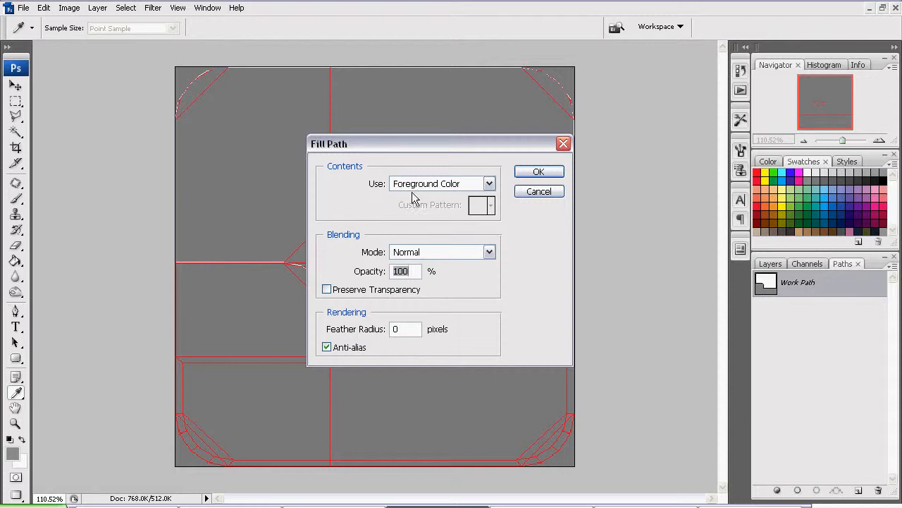
mouse_move(416, 284)
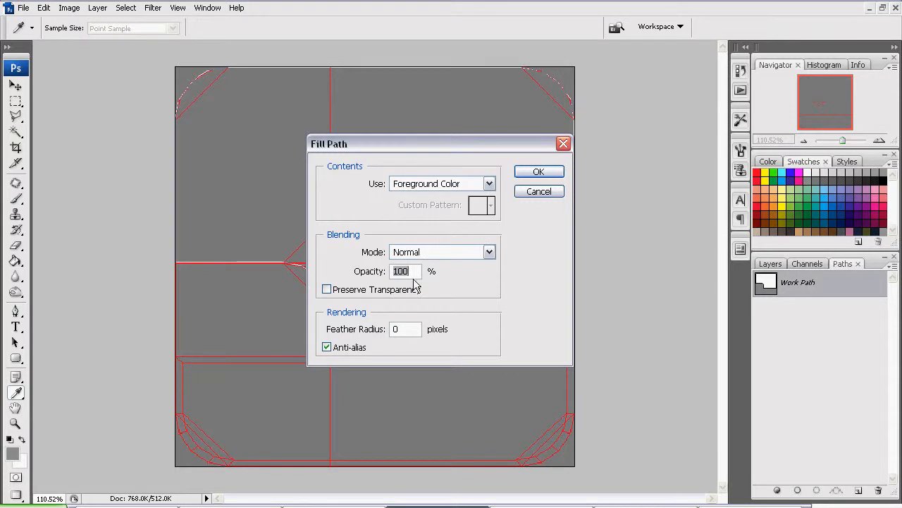
mouse_move(398, 357)
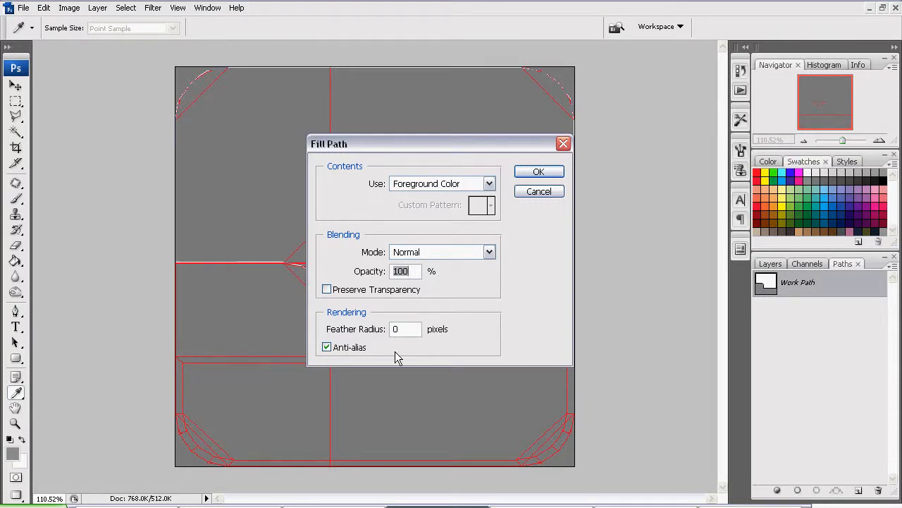
mouse_move(492, 363)
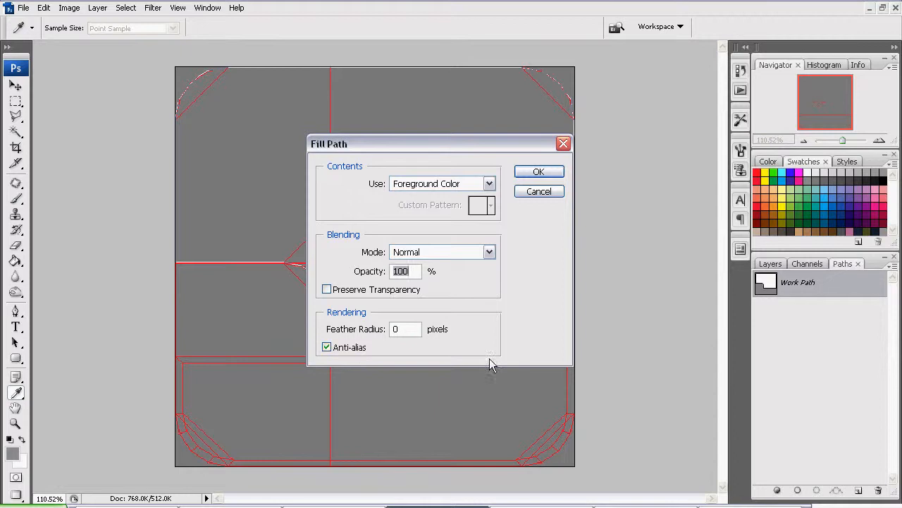
click(327, 347)
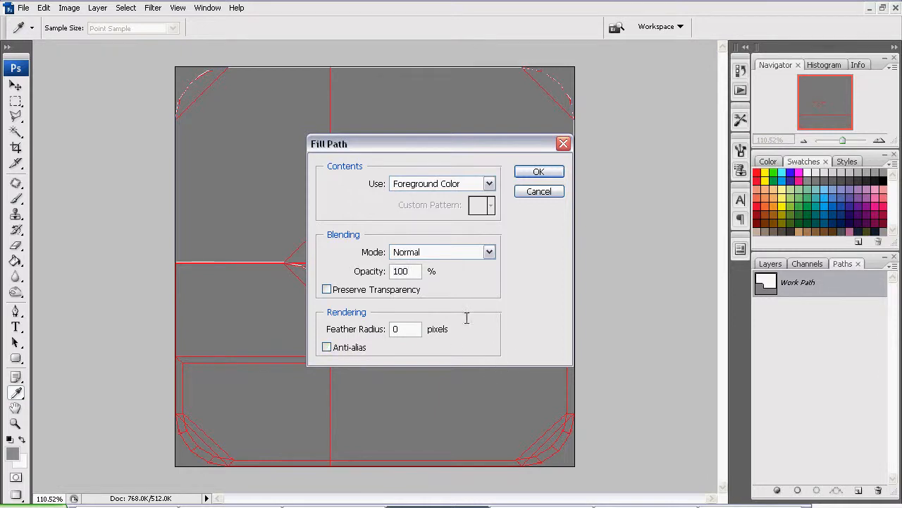
click(538, 172)
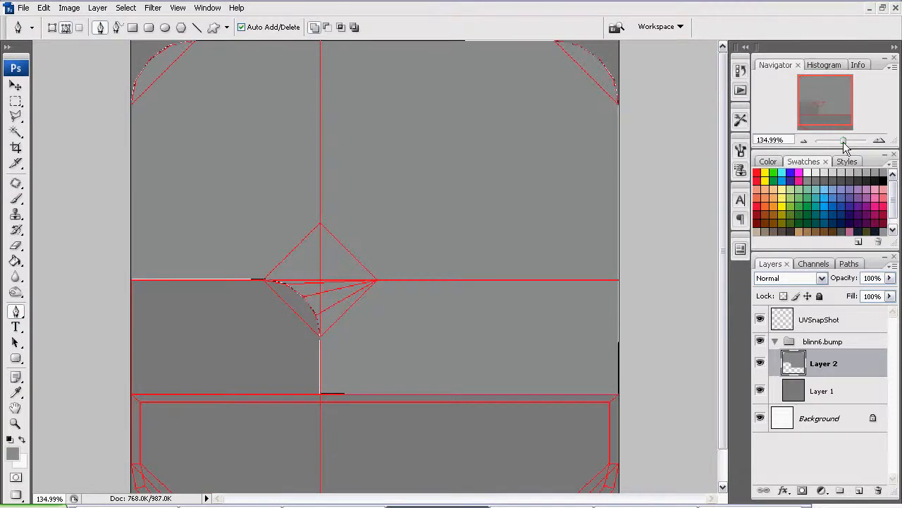
Apply Add Noise to Layer 2 at 0.5%, Uniform, with Monochromatic checked.
drag(843, 141, 849, 141)
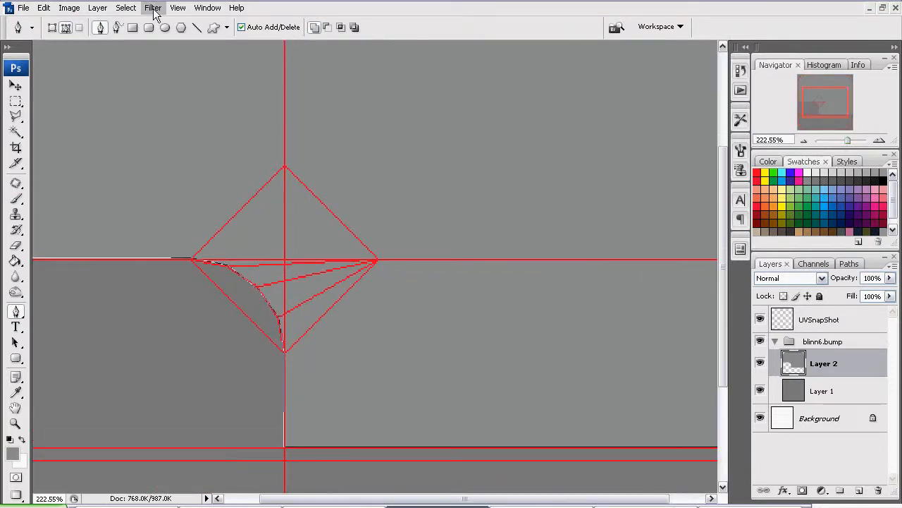
click(153, 8)
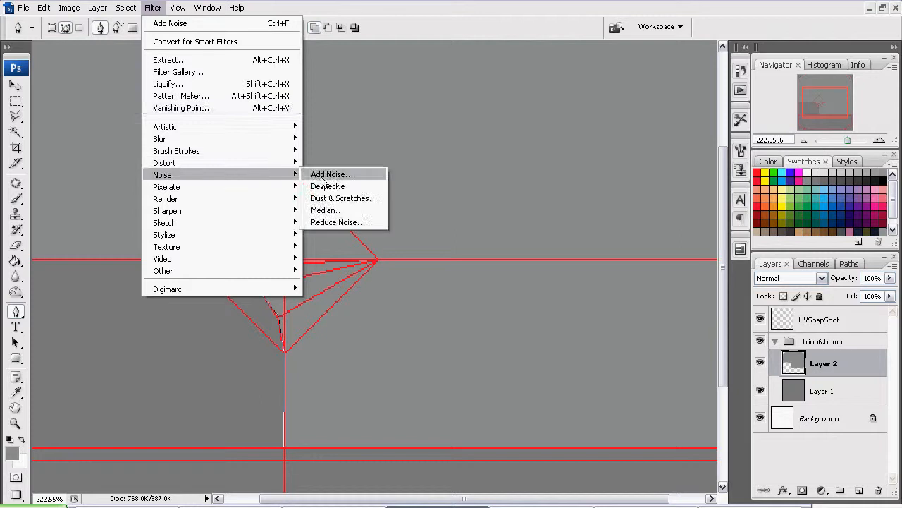
click(330, 174)
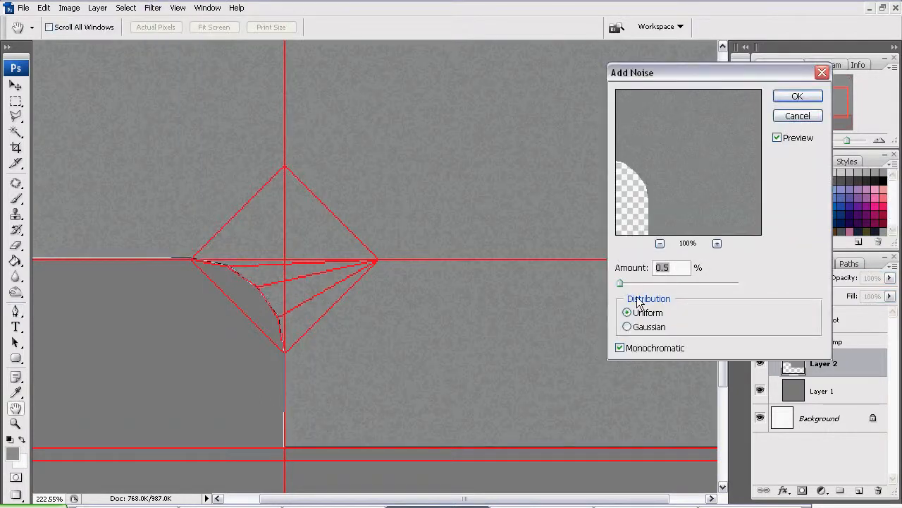
drag(621, 282, 691, 282)
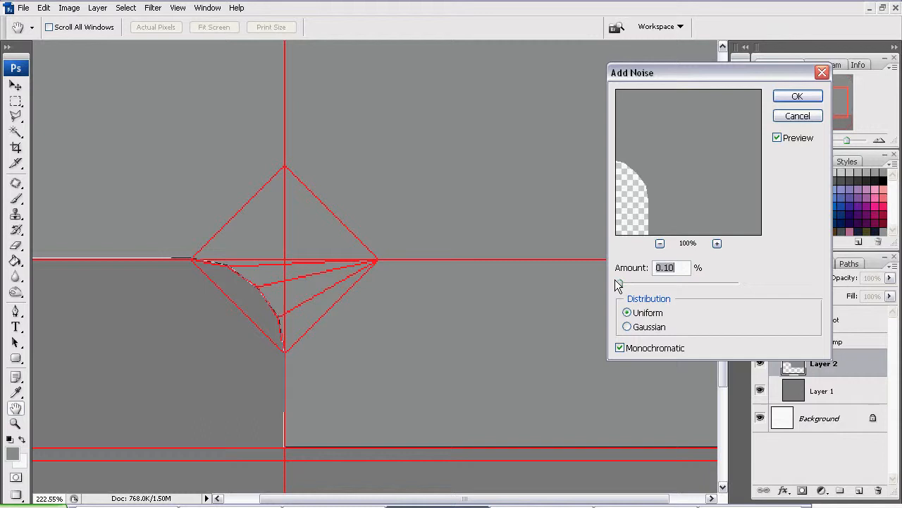
click(670, 268)
text(0.5)
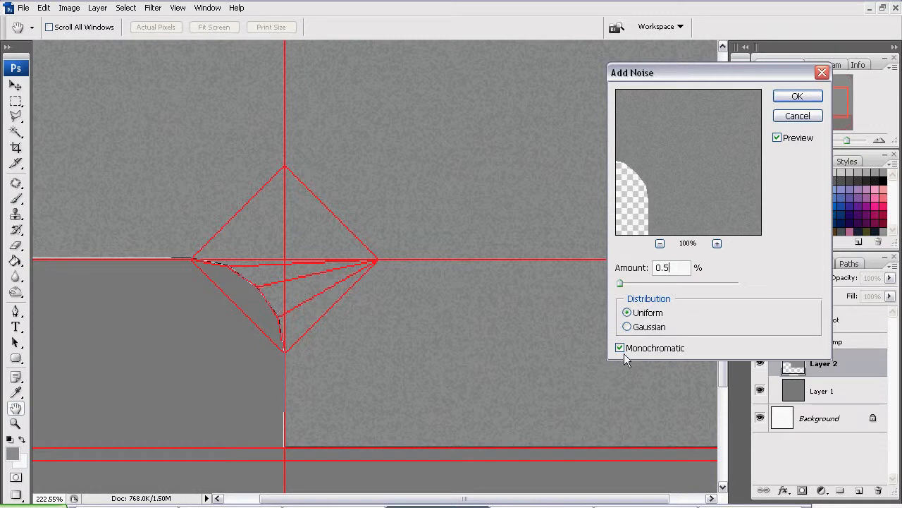
click(620, 347)
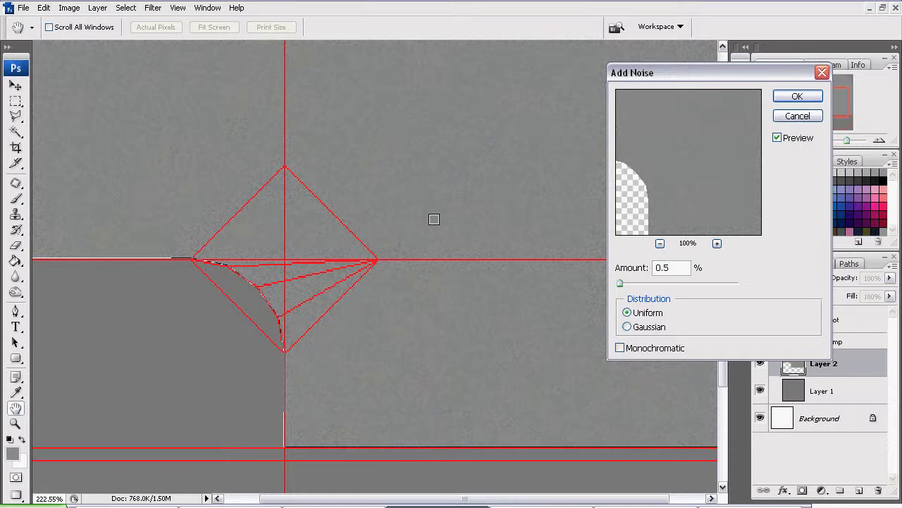
click(620, 347)
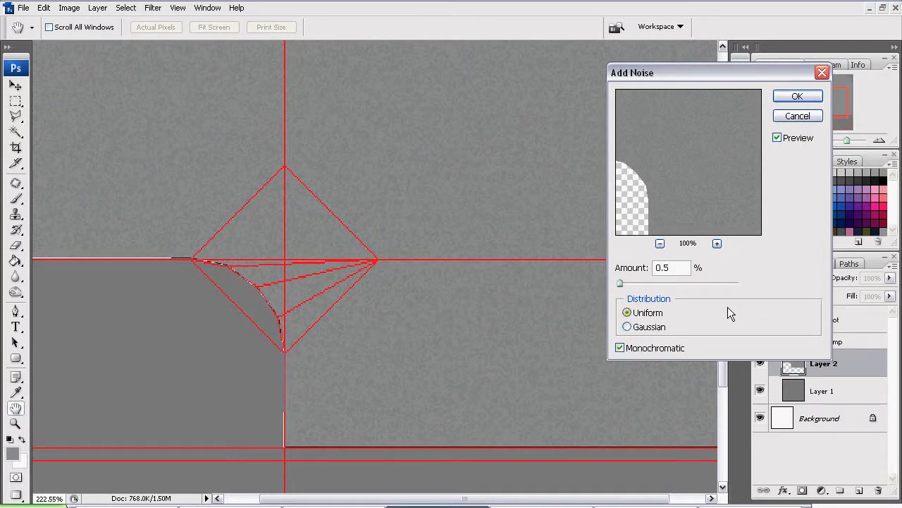
mouse_move(798, 98)
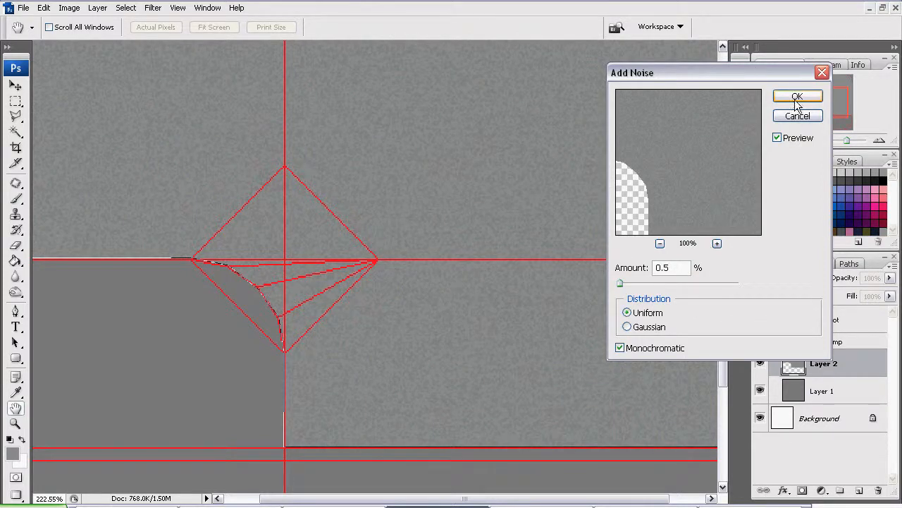
click(798, 96)
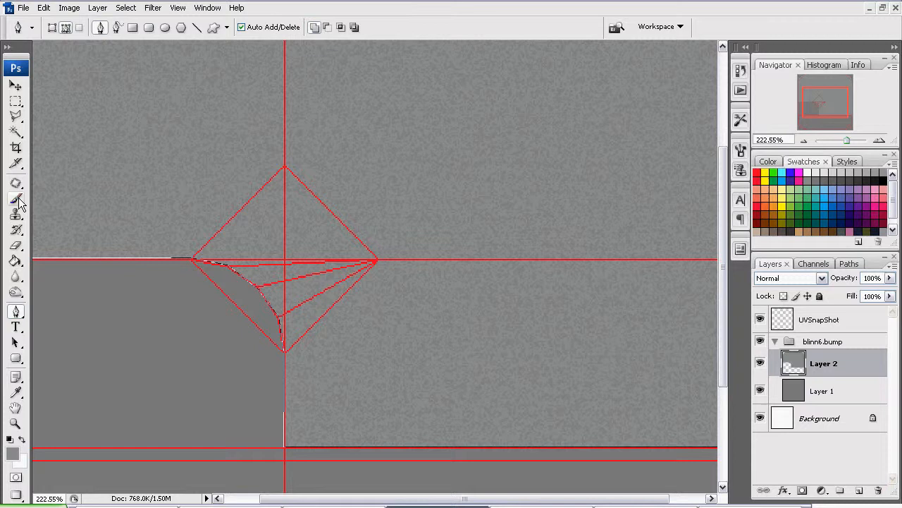
Set the Brush tool to 25 px diameter in Clear mode with the Paths panel shown.
click(16, 212)
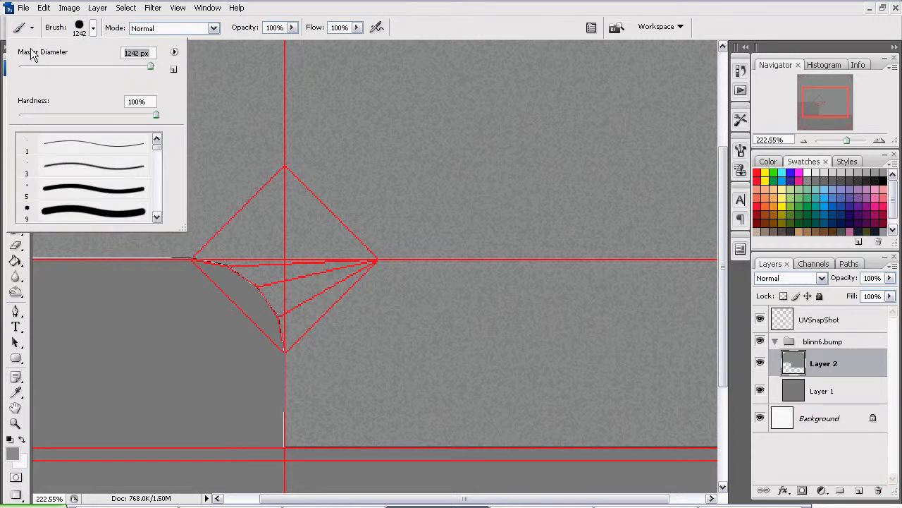
drag(149, 66, 34, 66)
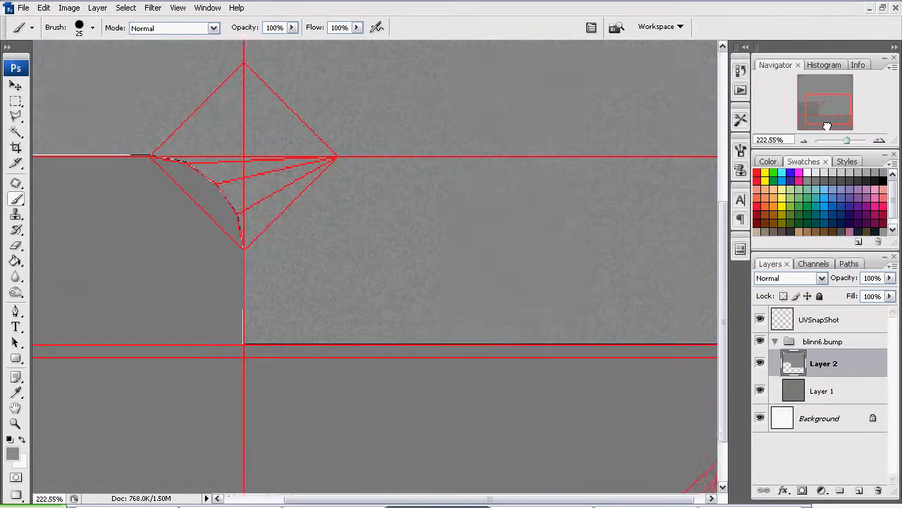
click(849, 263)
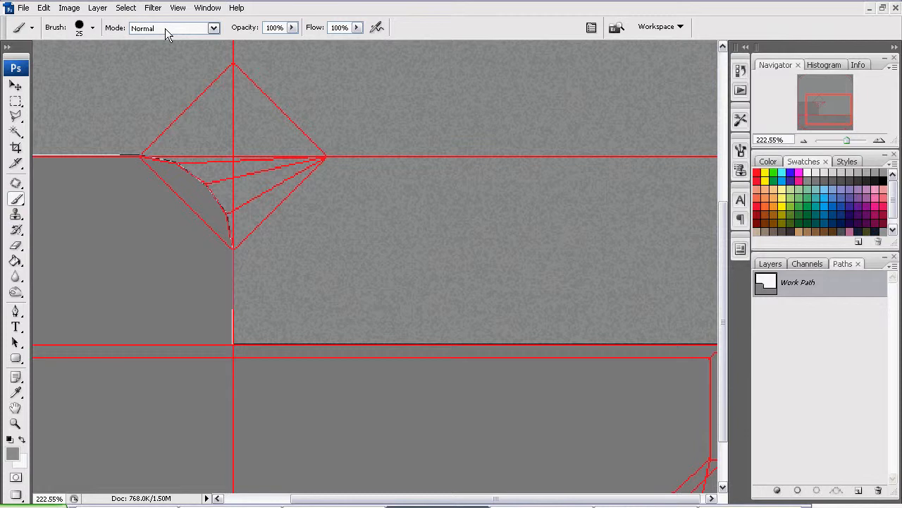
click(183, 28)
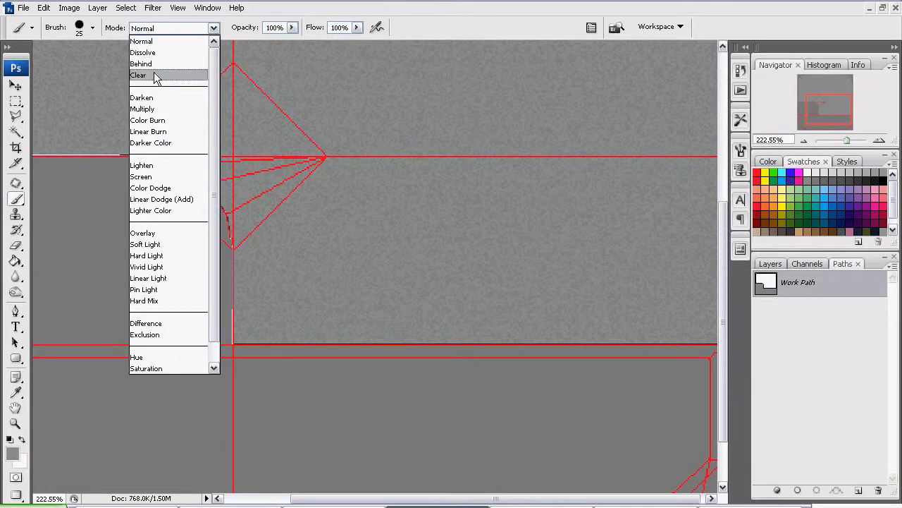
click(138, 73)
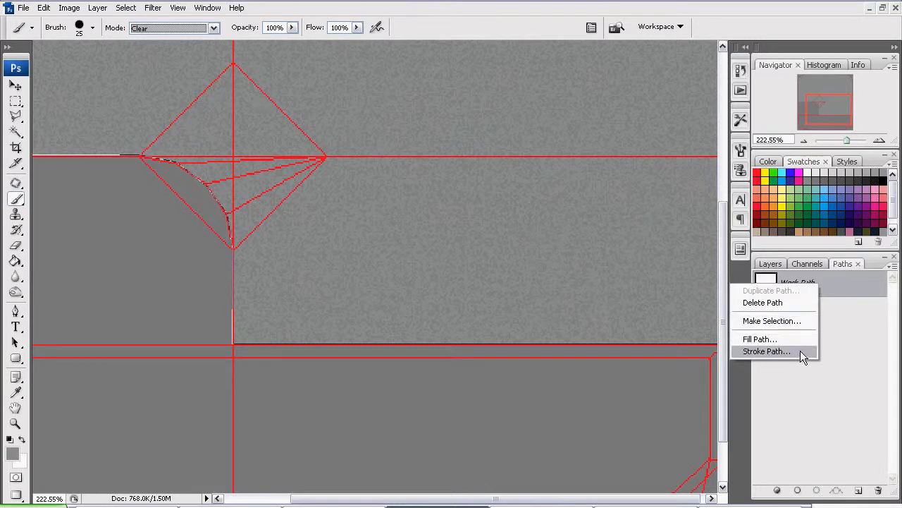
Stroke the work path with the clearing brush on Layer 2 and return to the Layers panel.
click(768, 351)
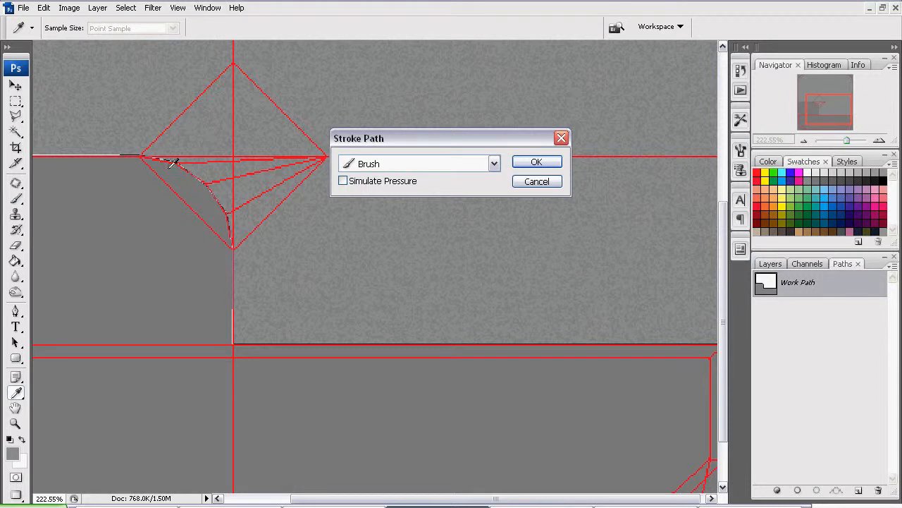
mouse_move(160, 146)
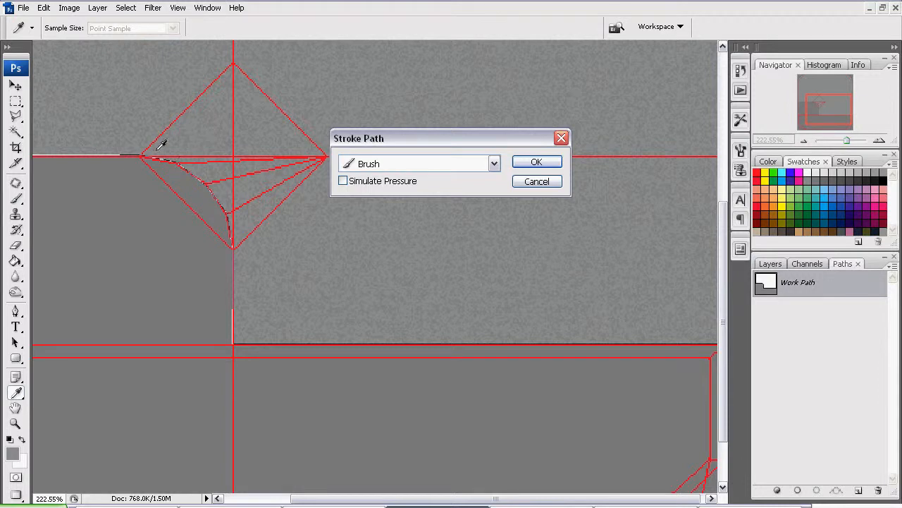
mouse_move(502, 279)
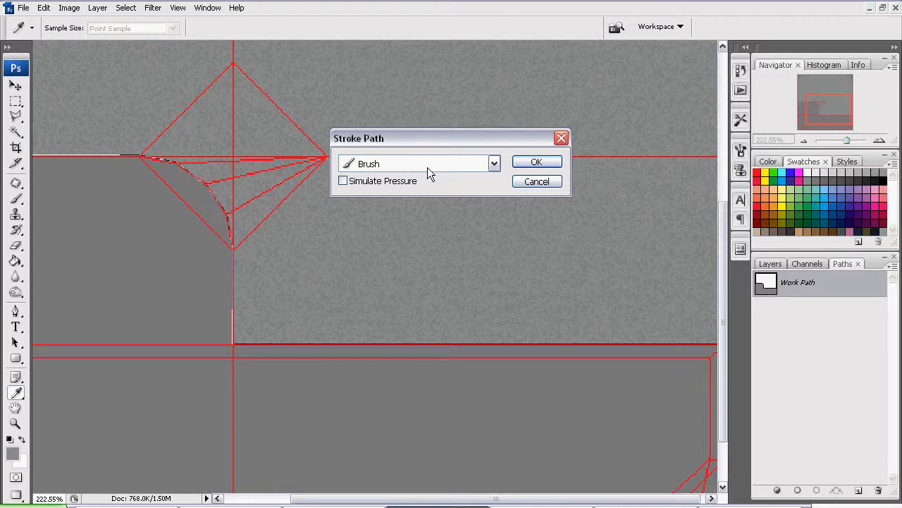
mouse_move(367, 172)
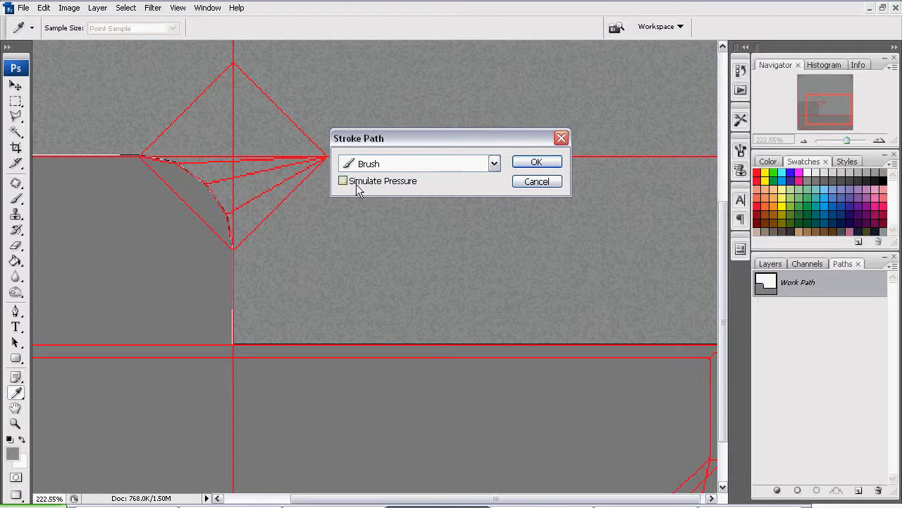
mouse_move(553, 163)
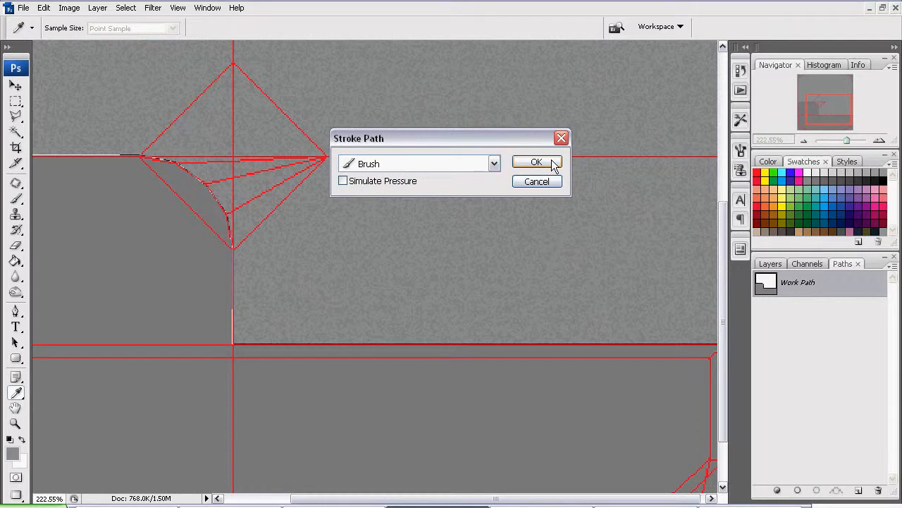
click(537, 160)
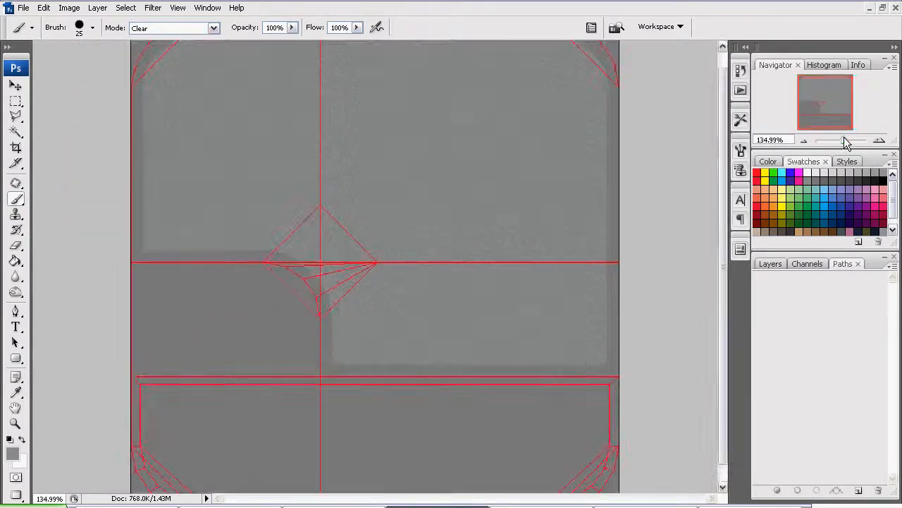
click(770, 264)
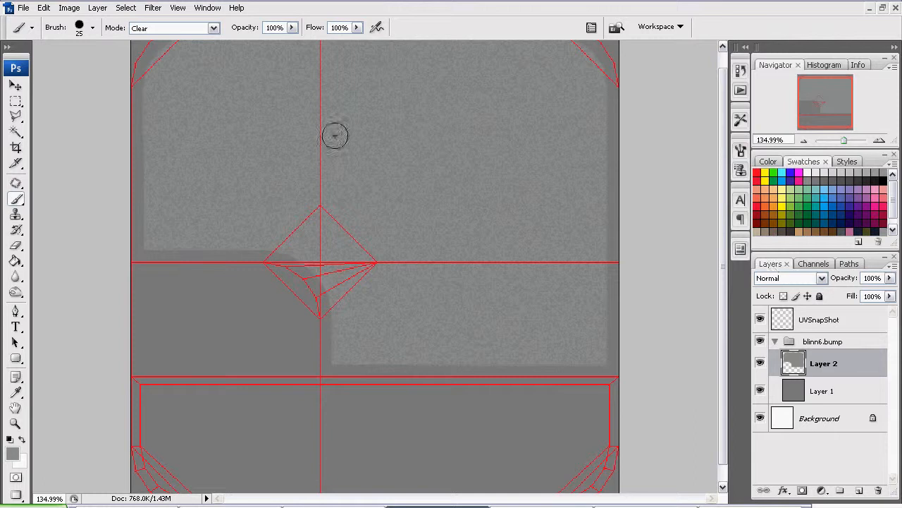
Switch to the Maya scene and enable High Quality Rendering in the perspective panel.
click(31, 9)
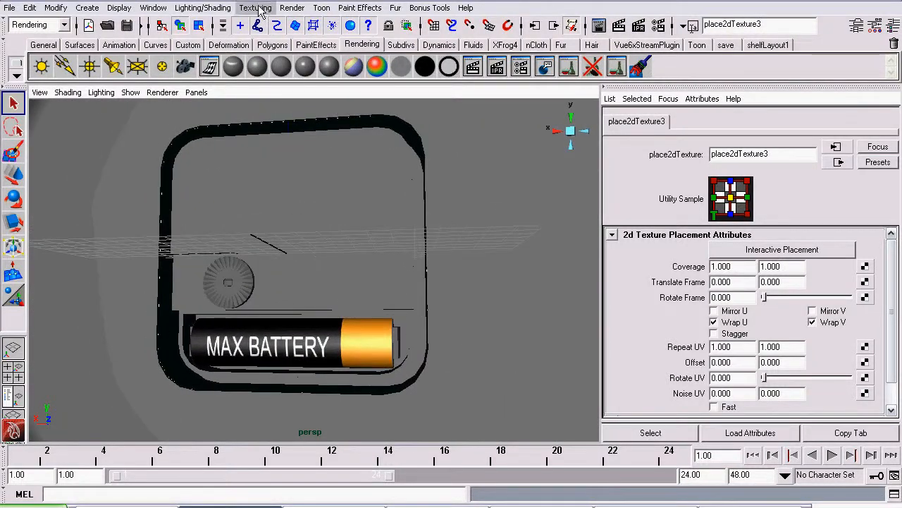
click(255, 8)
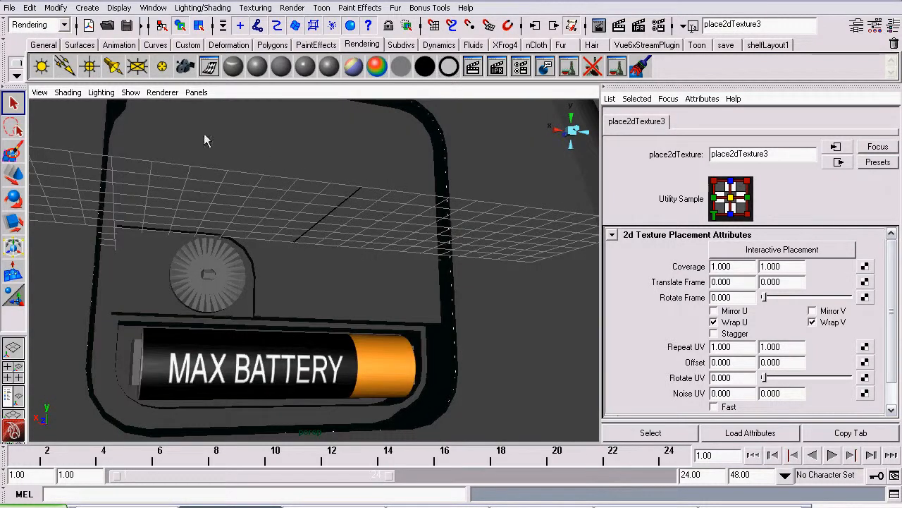
click(162, 91)
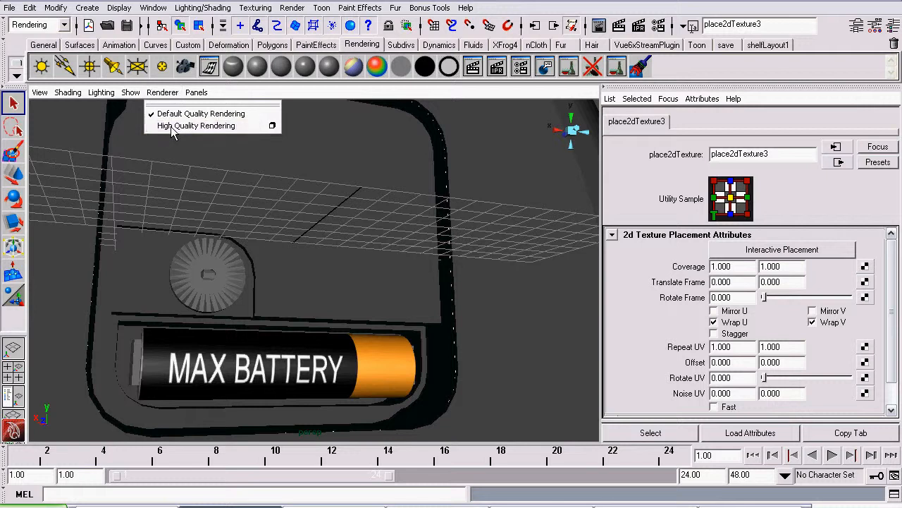
click(196, 124)
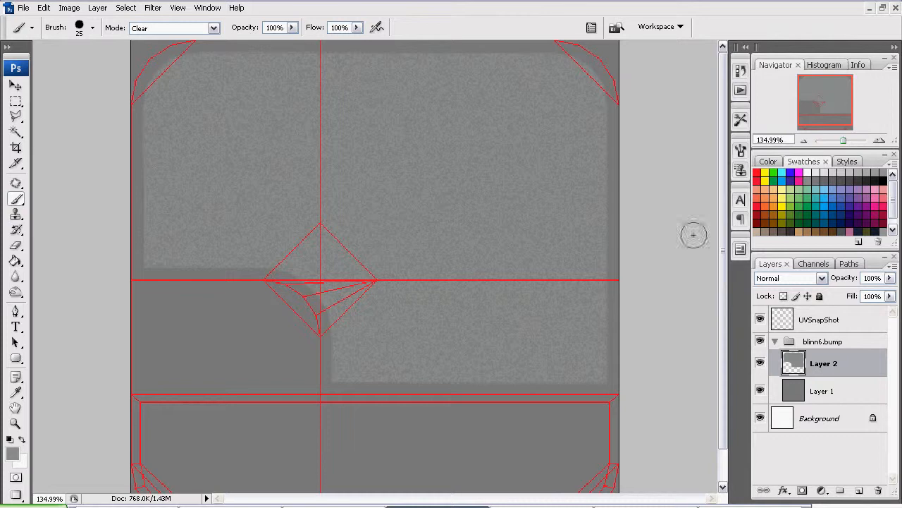
click(98, 9)
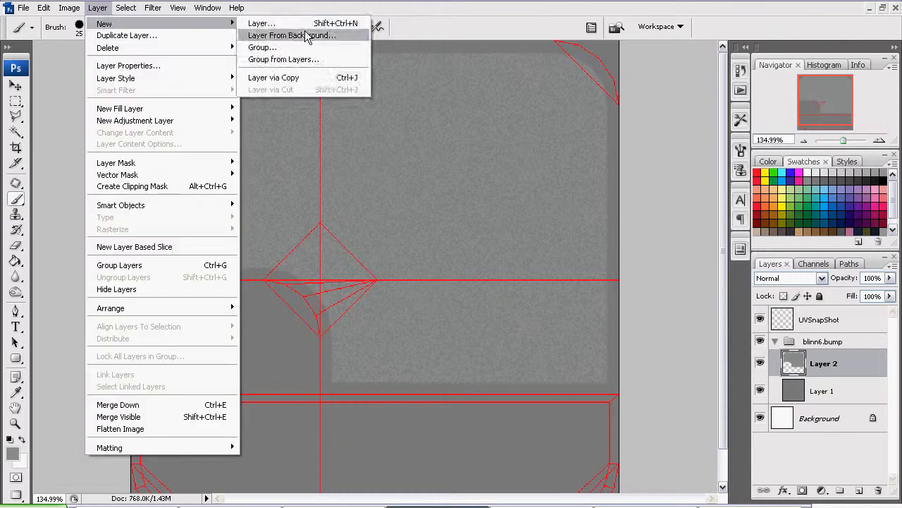
click(263, 22)
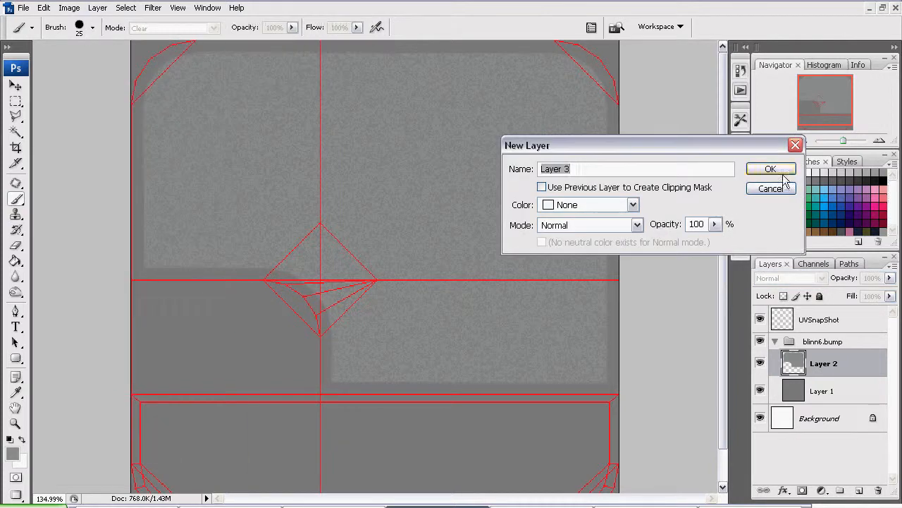
click(770, 169)
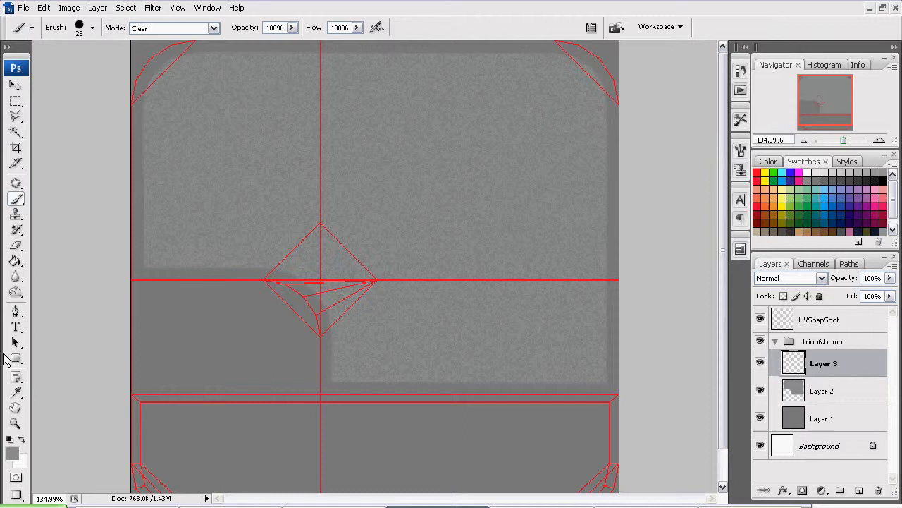
click(14, 358)
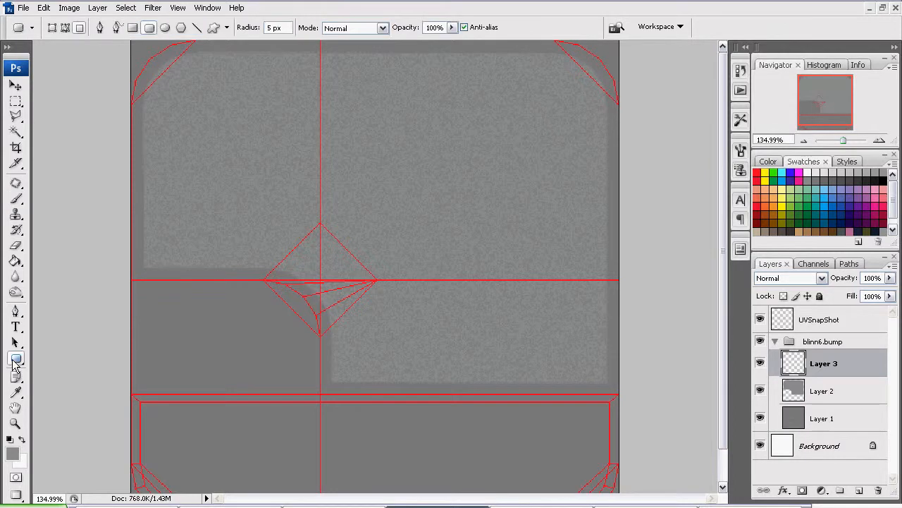
mouse_move(14, 361)
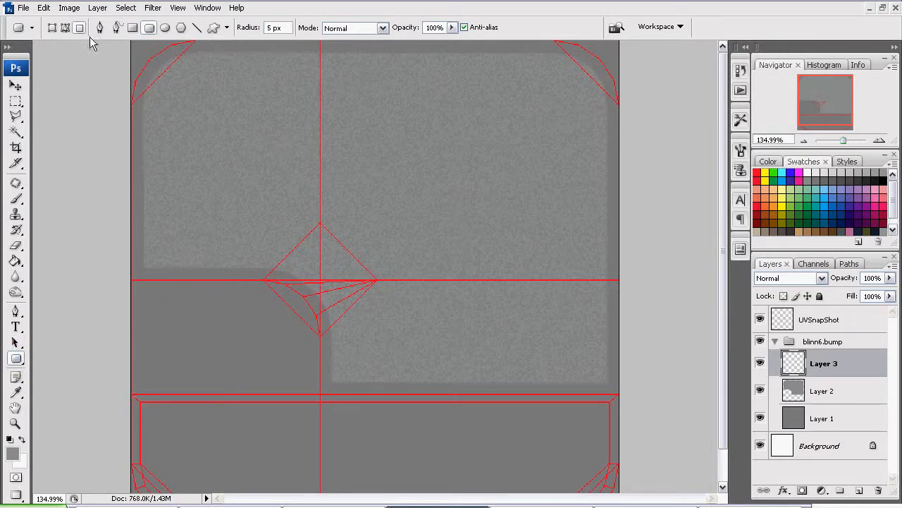
mouse_move(279, 28)
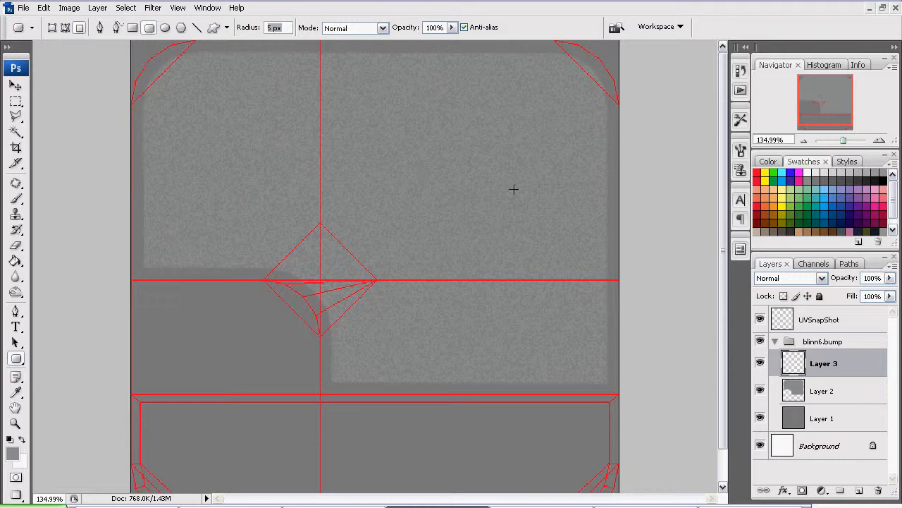
mouse_move(328, 74)
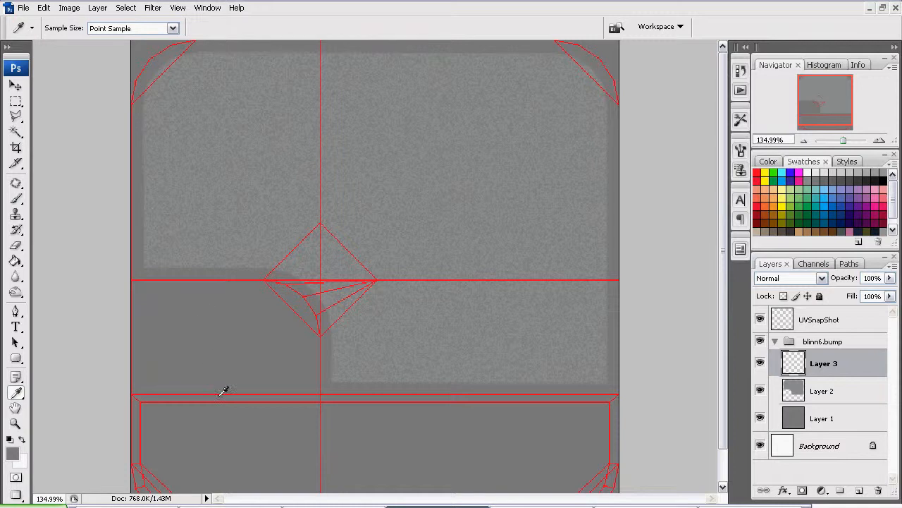
mouse_move(93, 366)
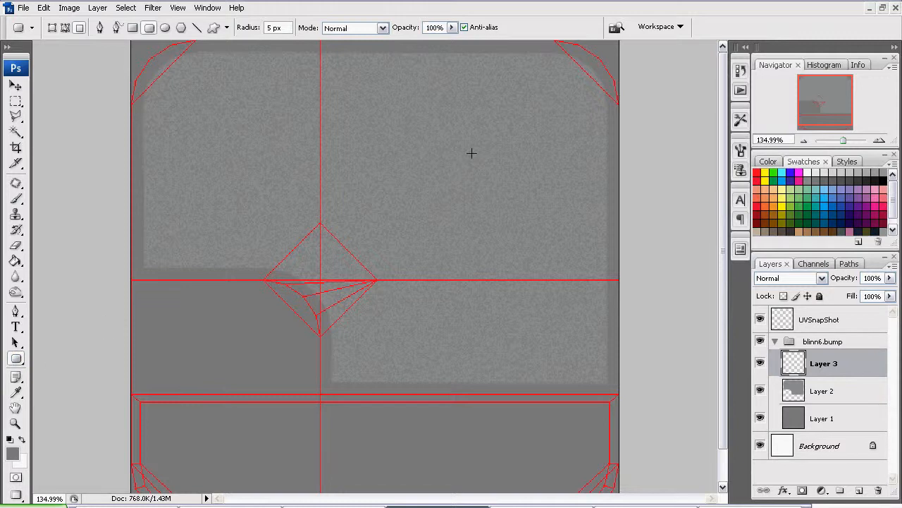
mouse_move(278, 93)
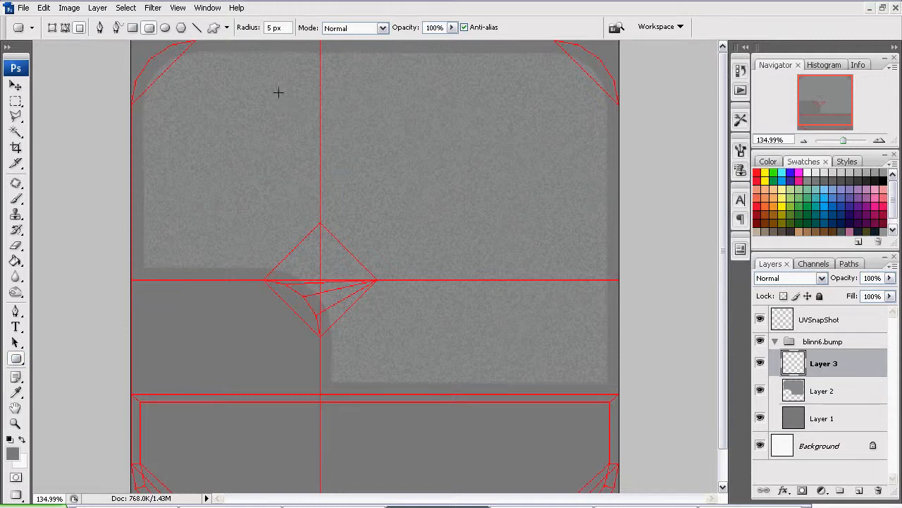
mouse_move(846, 366)
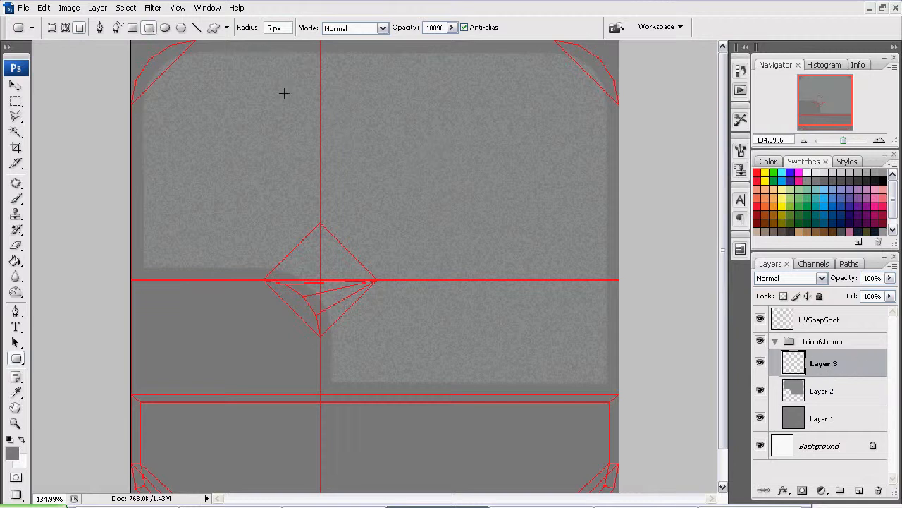
Draw a filled grey rounded-rectangle label panel near the top on Layer 3.
drag(265, 70, 307, 141)
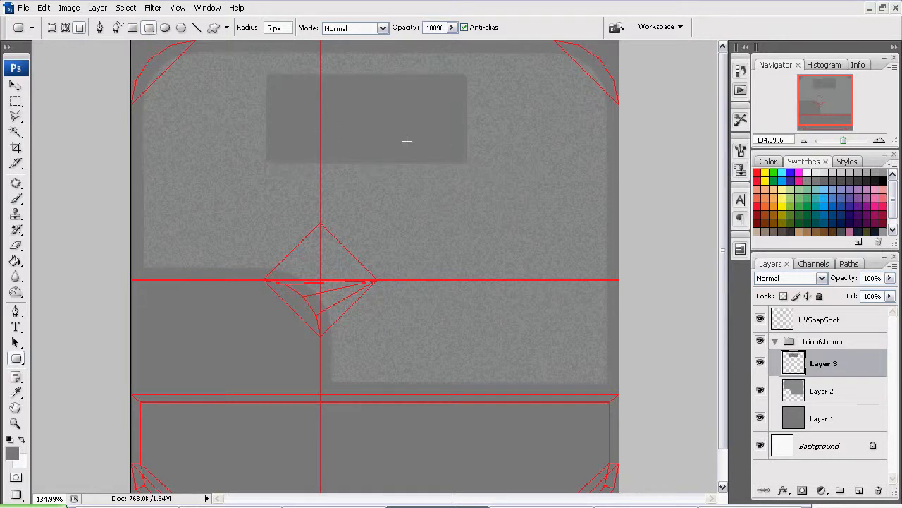
mouse_move(495, 199)
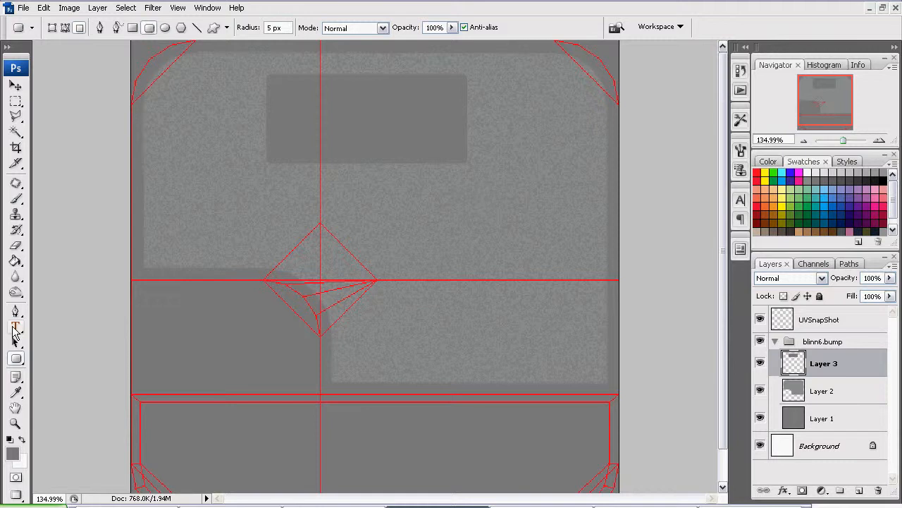
click(13, 326)
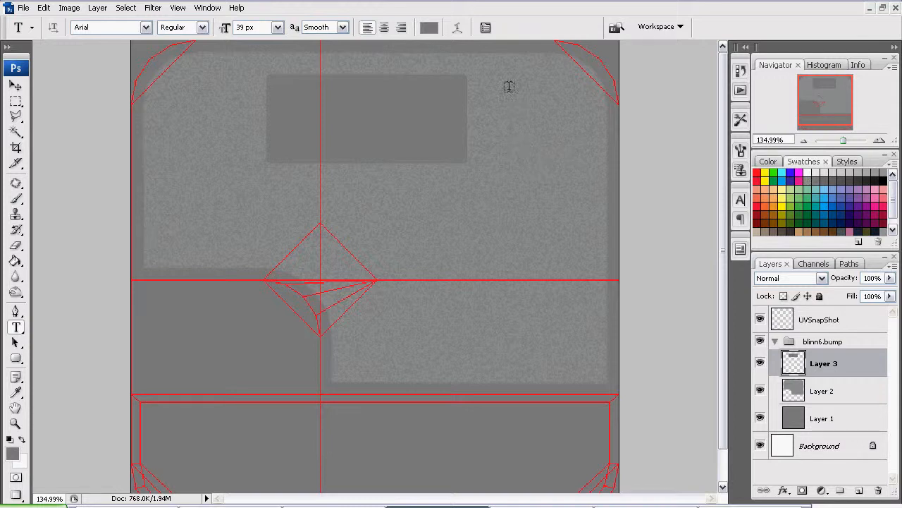
mouse_move(516, 272)
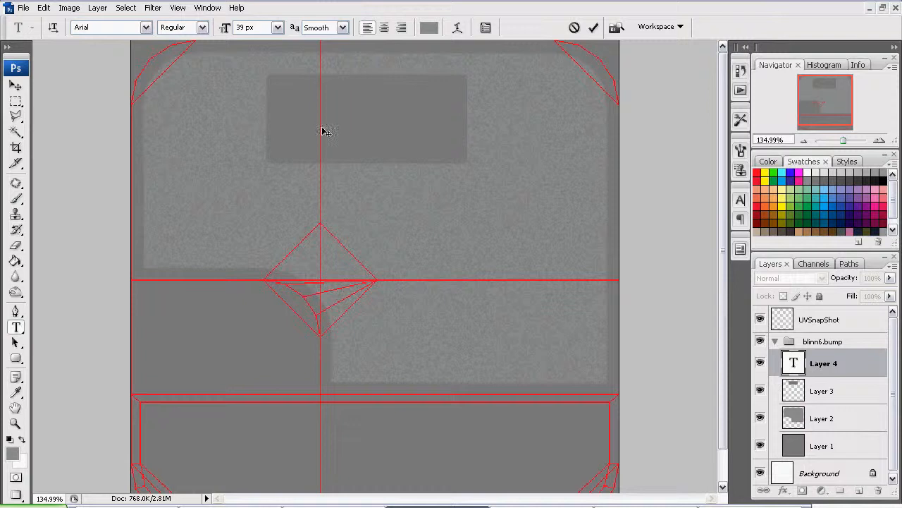
Type 'M30188' and a second text layer 'MADE IN CHINA' below it in the label panel.
text(M30188)
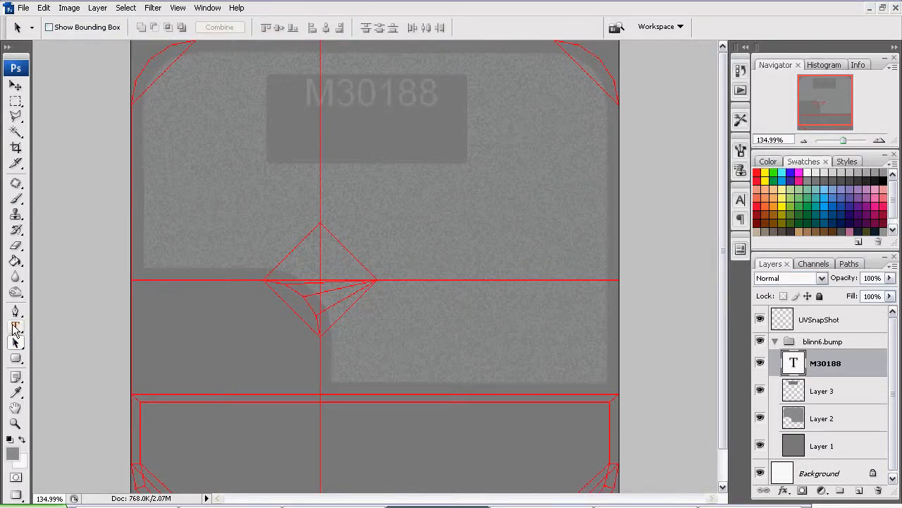
click(14, 327)
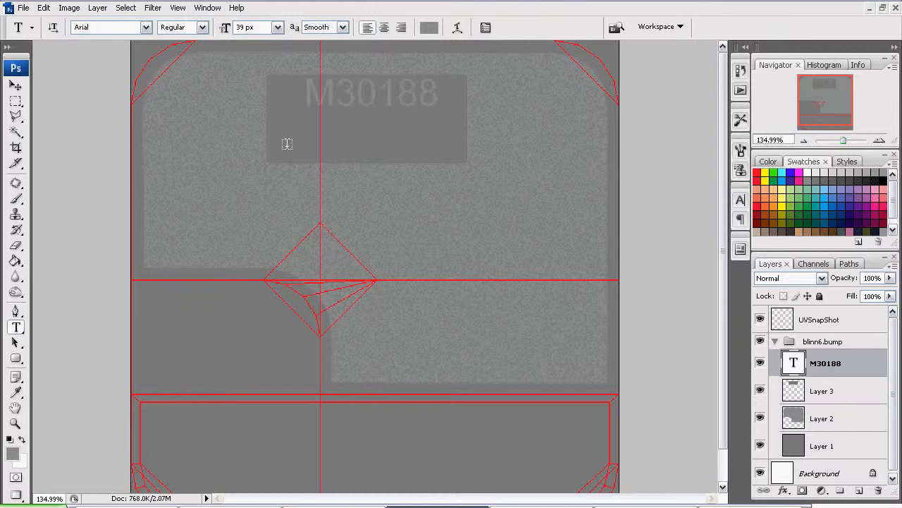
click(284, 152)
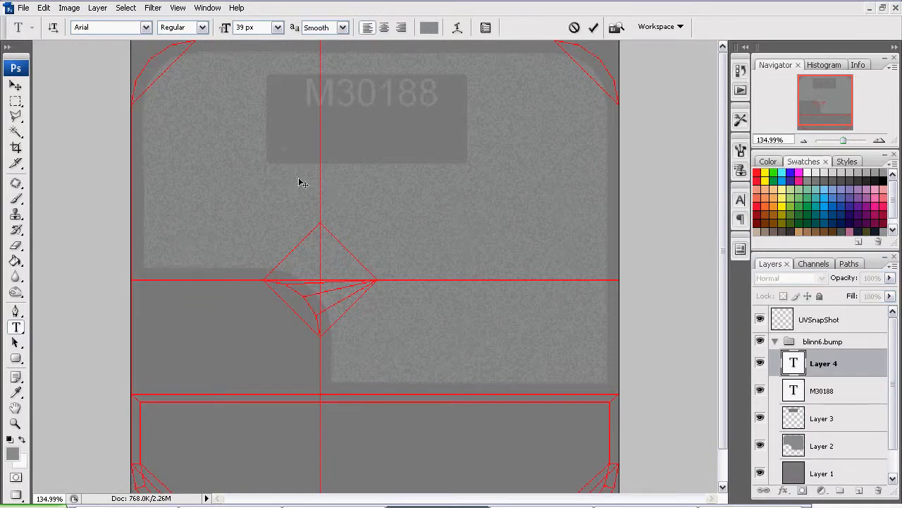
mouse_move(299, 176)
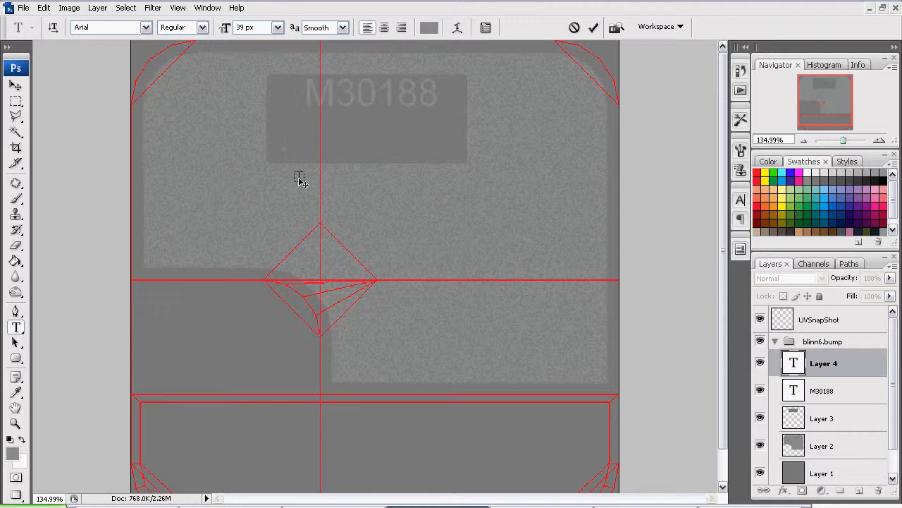
text(M)
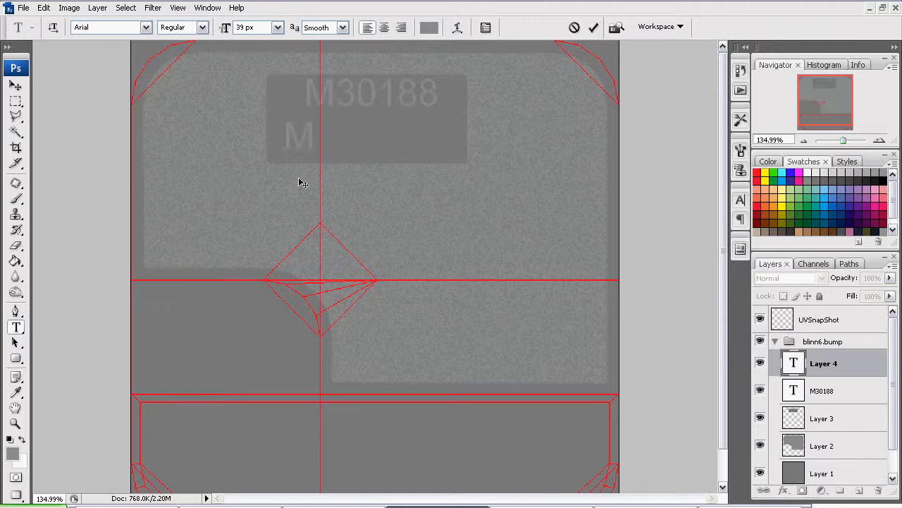
text(A)
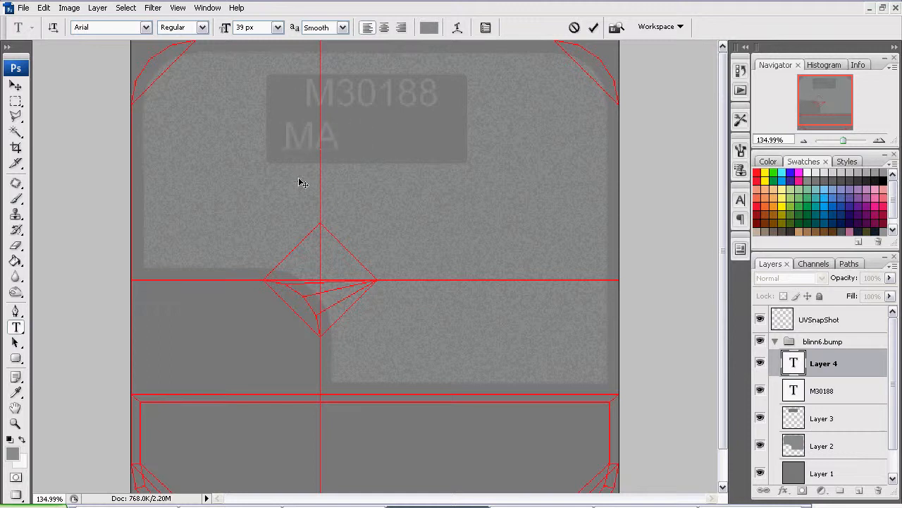
text(DE IN CHINA)
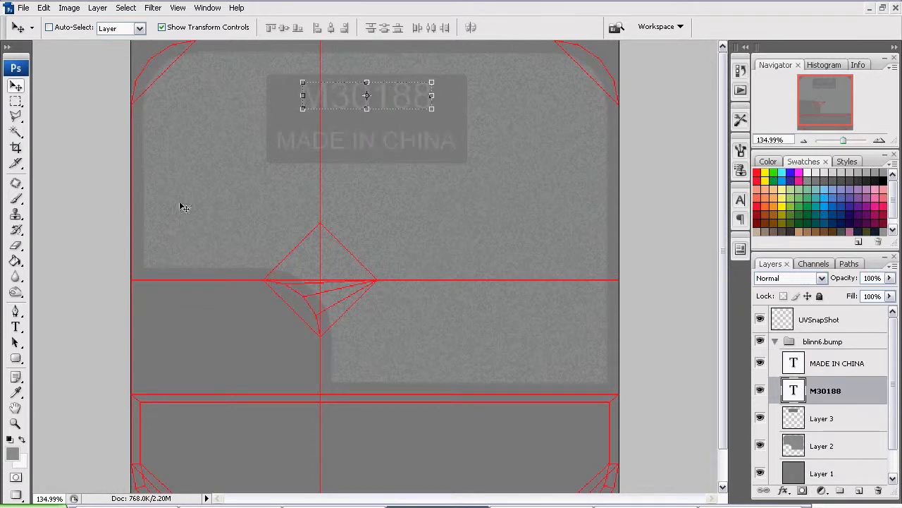
click(29, 9)
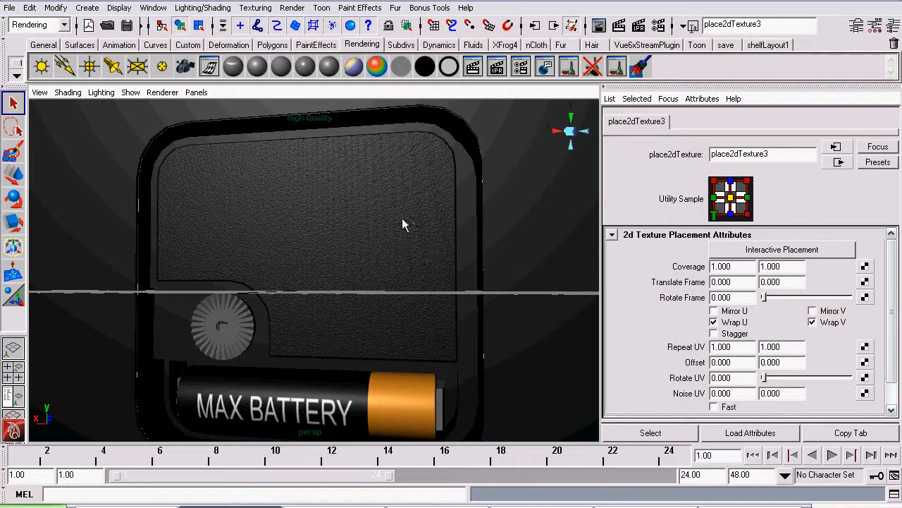
Close the Attribute Editor and view the embossed label on the battery case in the viewport.
click(256, 9)
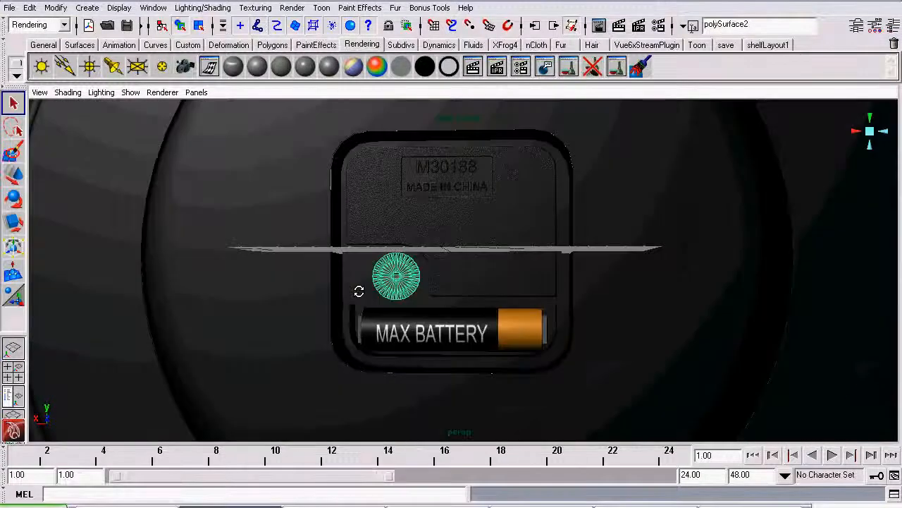
click(152, 8)
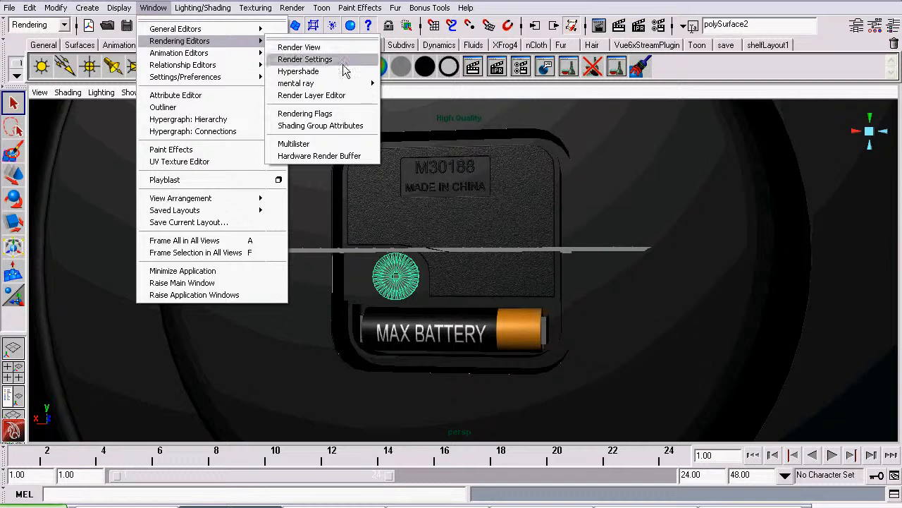
Open the Hypershade and bring up the actions for the black blinn1 material.
click(299, 71)
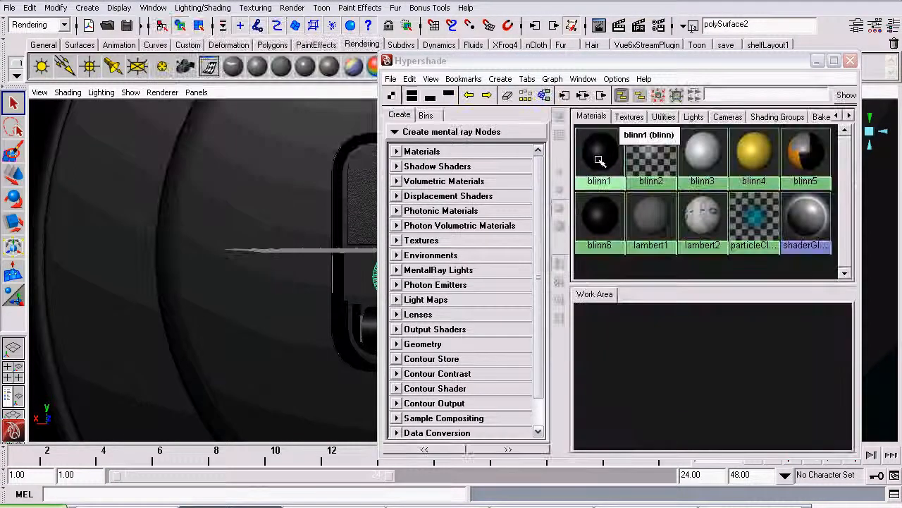
right_click(599, 155)
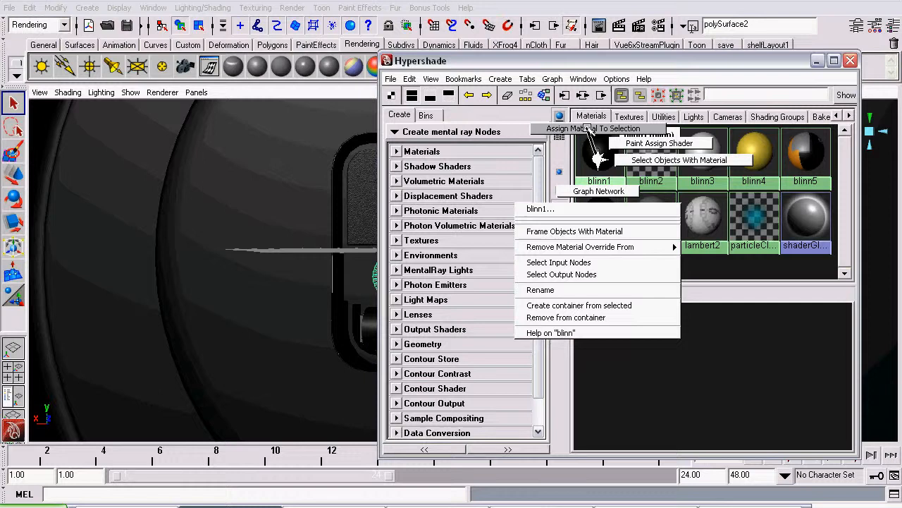